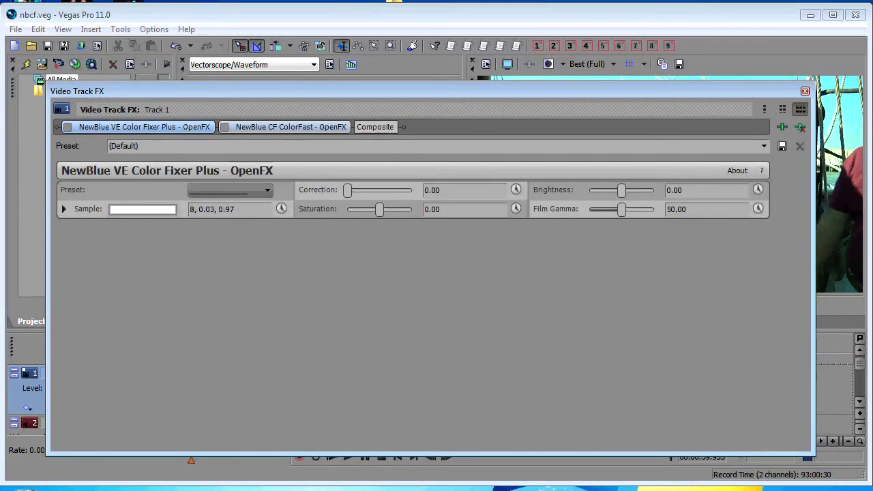
Pick the bluish colour 196, 0.44, 0.58 as Color Fixer Plus's sample
click(290, 127)
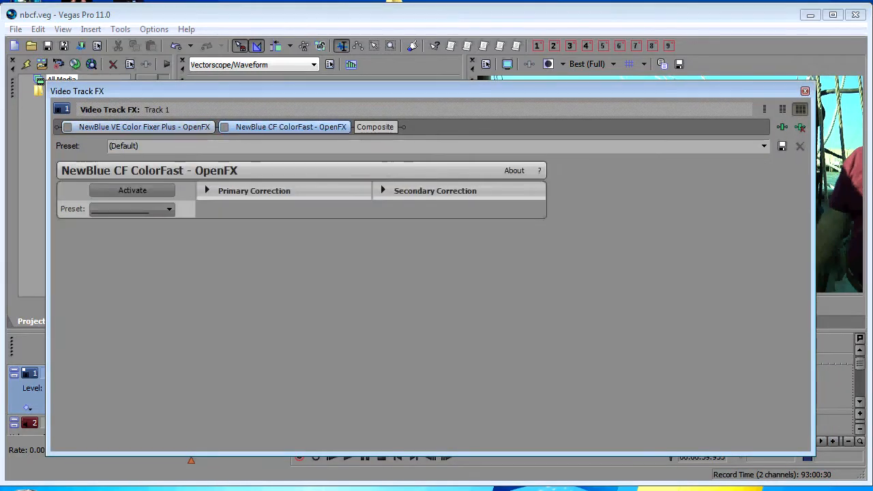
click(290, 127)
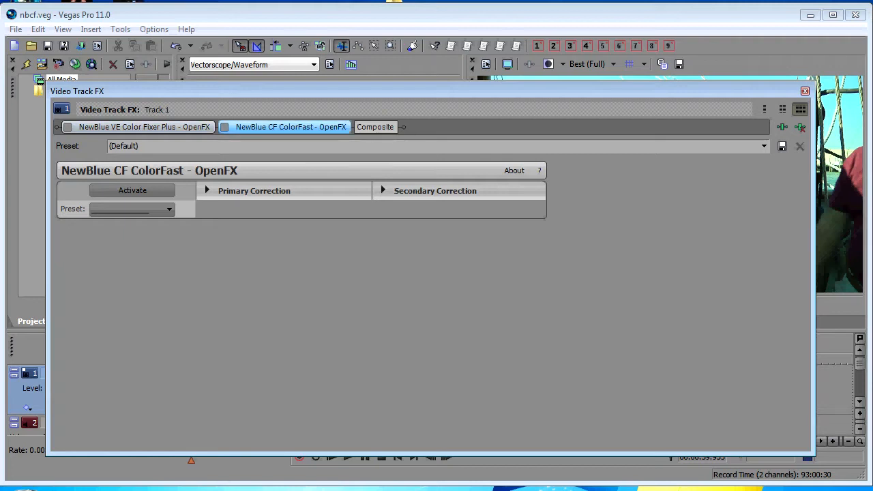
click(144, 127)
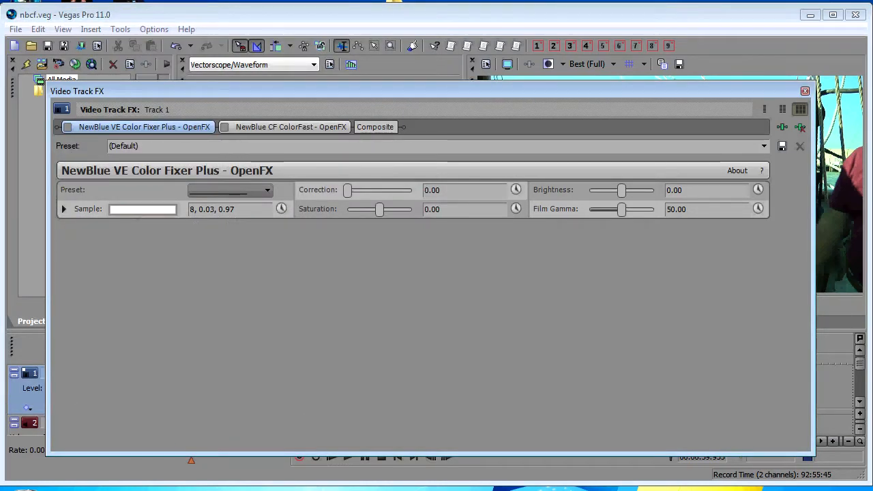
click(142, 208)
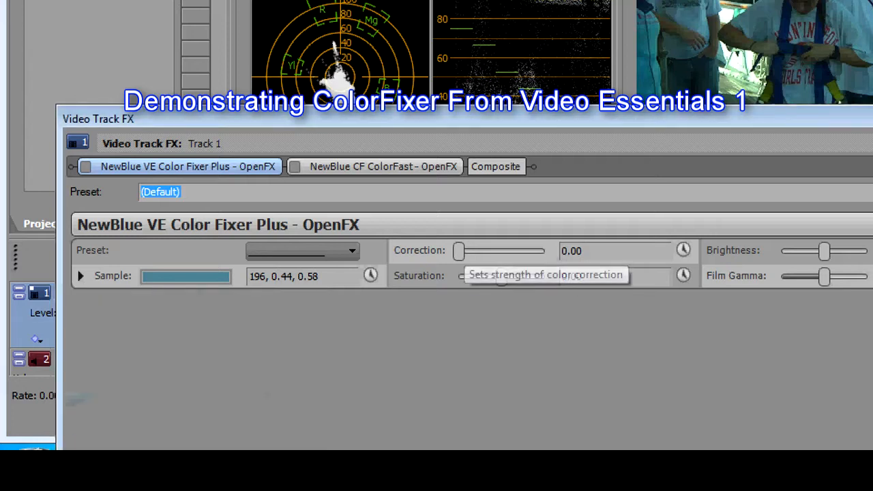
Compare correction amounts from low to full, settling Color Fixer Plus correction at 98.95
drag(458, 251, 486, 252)
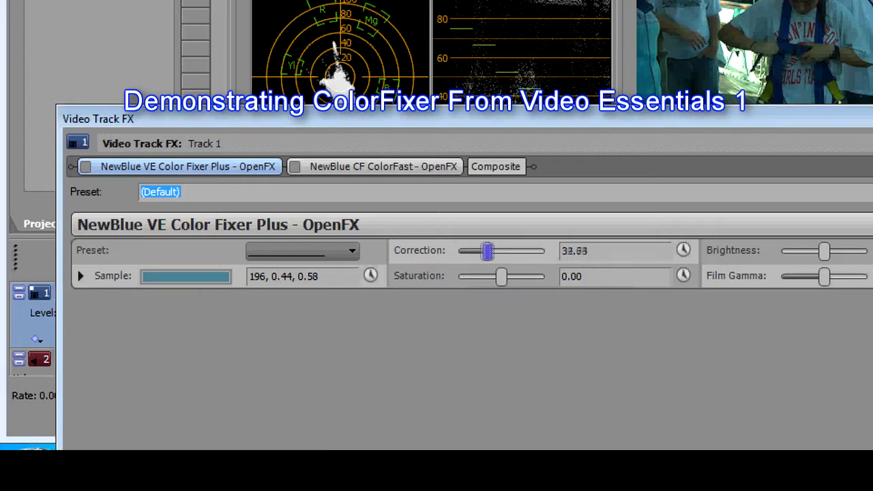
drag(485, 251, 542, 252)
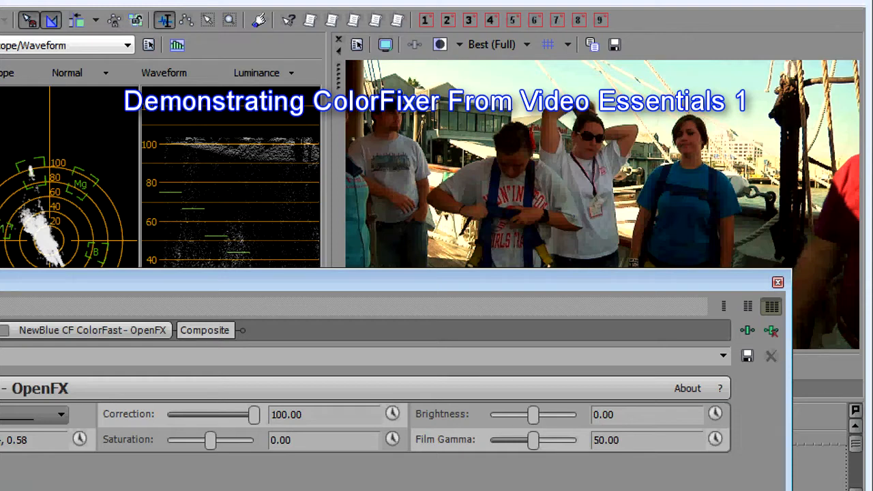
drag(254, 415, 239, 415)
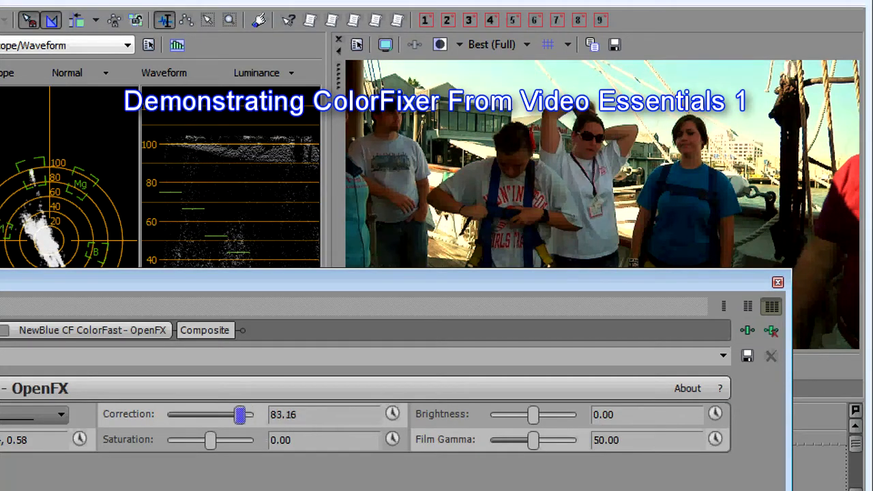
drag(235, 414, 240, 414)
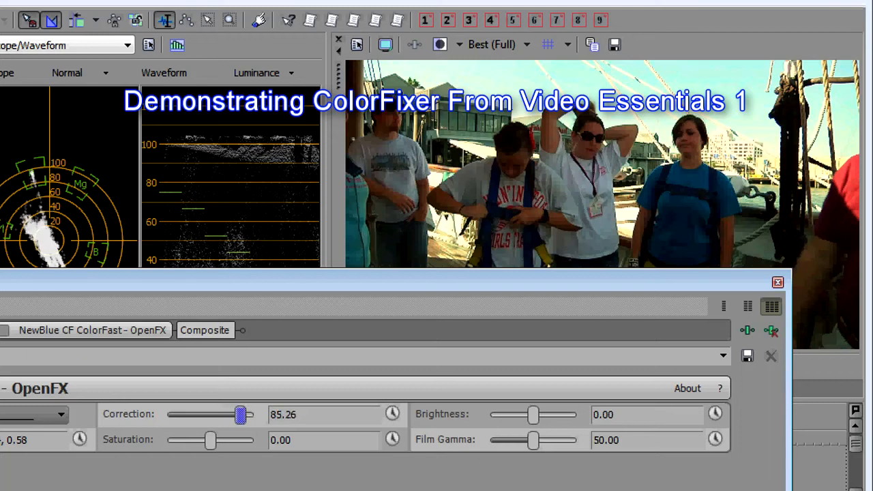
drag(240, 414, 184, 414)
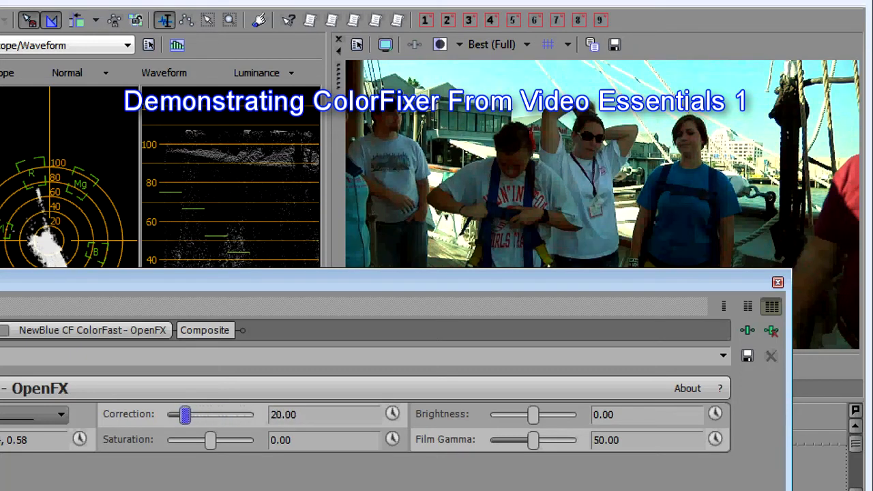
drag(184, 415, 243, 414)
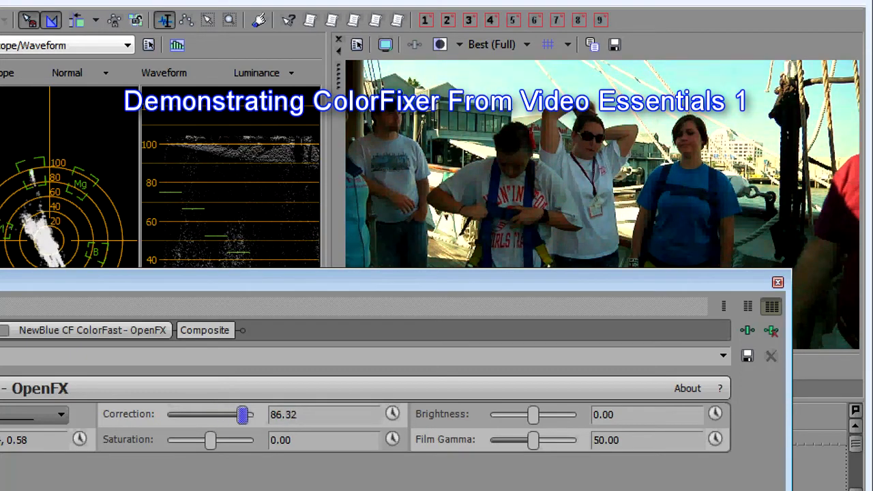
drag(242, 414, 254, 414)
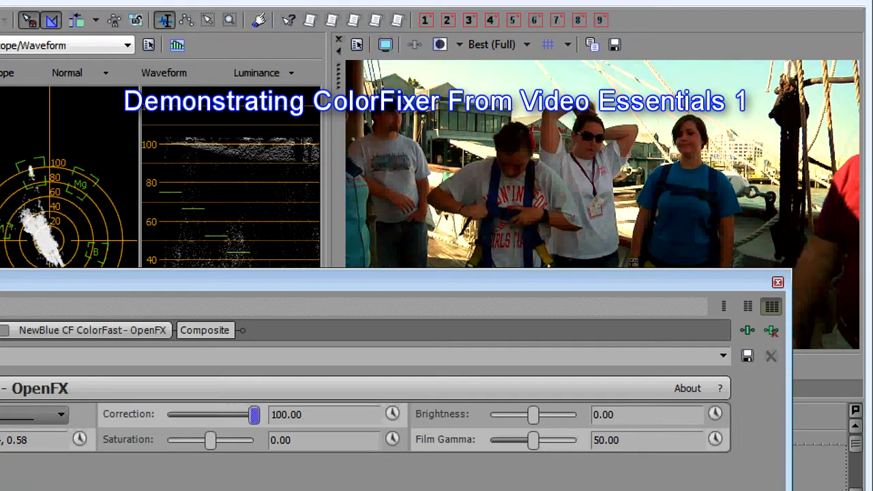
drag(255, 414, 243, 415)
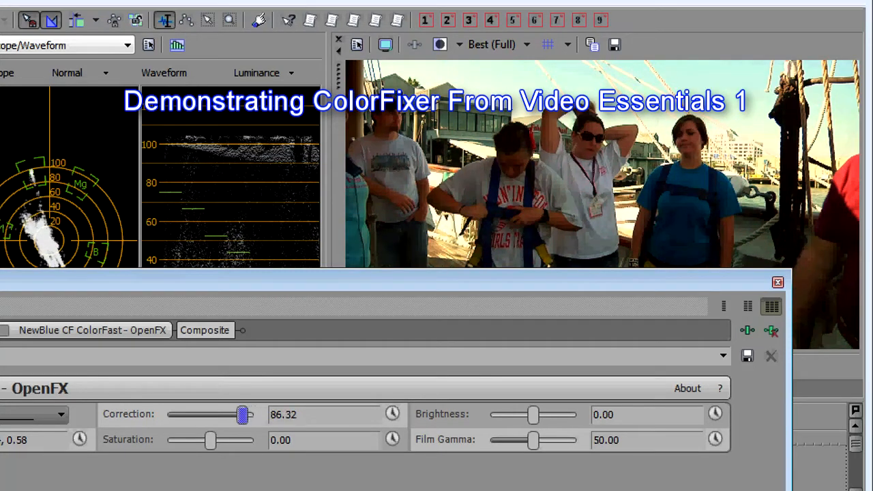
drag(244, 414, 229, 414)
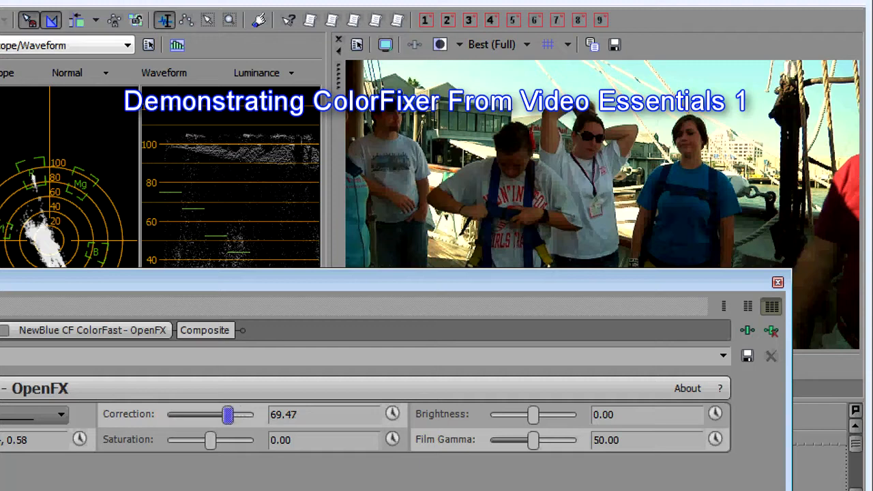
drag(228, 415, 253, 414)
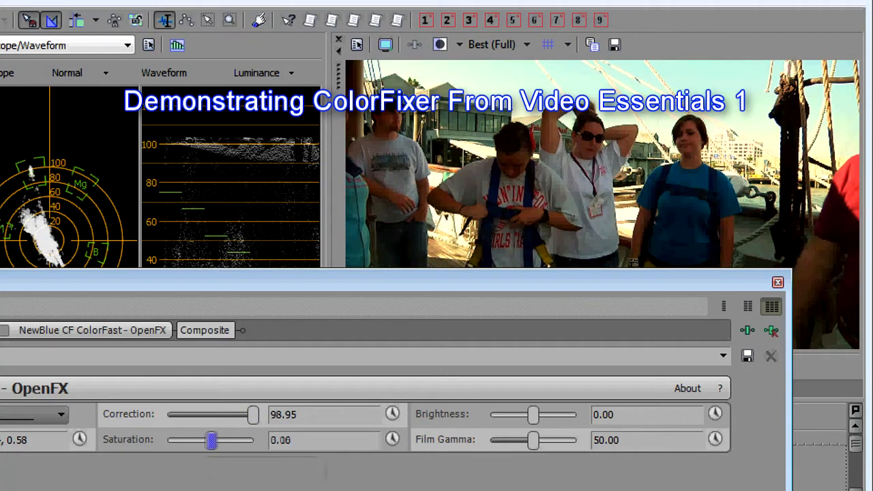
Set Color Fixer Plus saturation to 1.05, film gamma to 36.84 and brightness to 5.26
drag(210, 441, 237, 440)
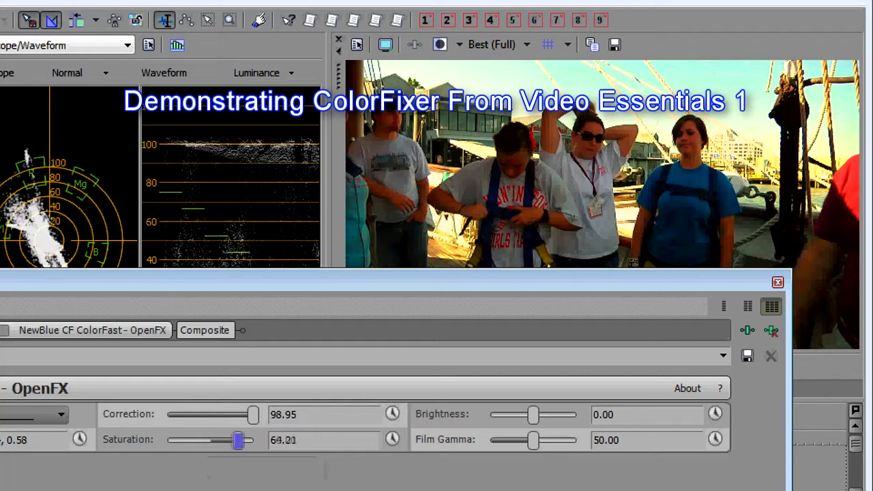
drag(238, 440, 212, 440)
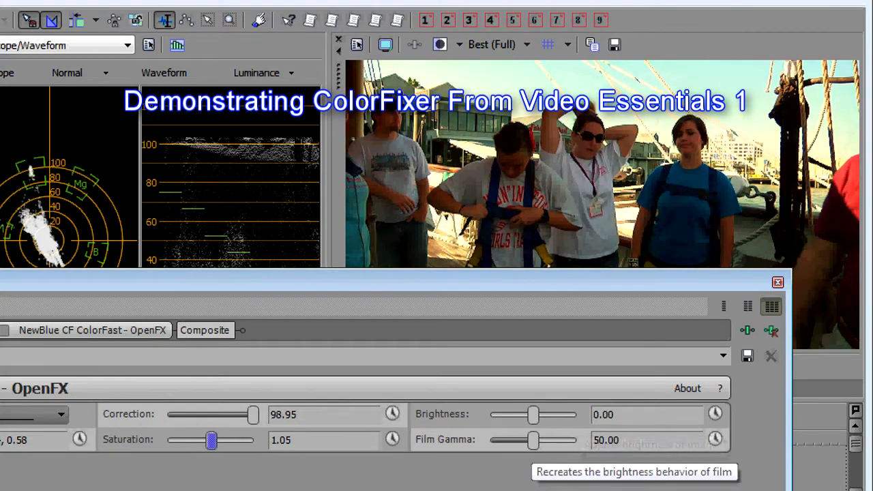
drag(532, 440, 536, 441)
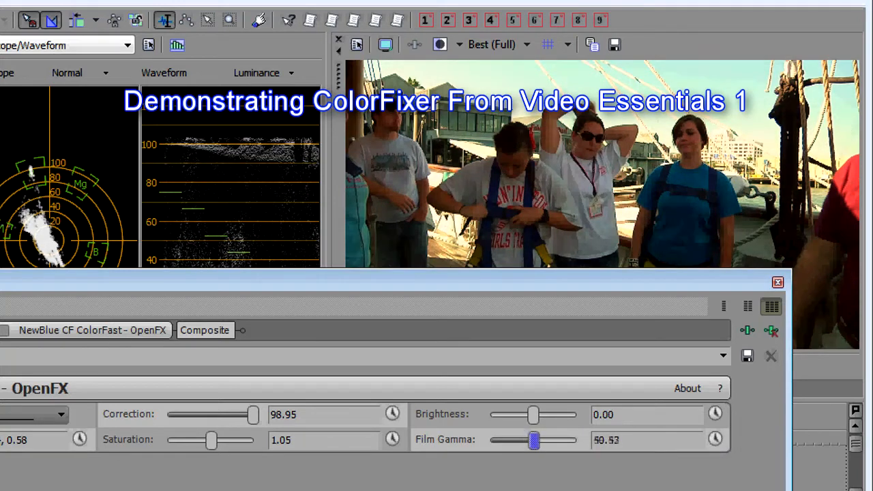
drag(534, 439, 515, 439)
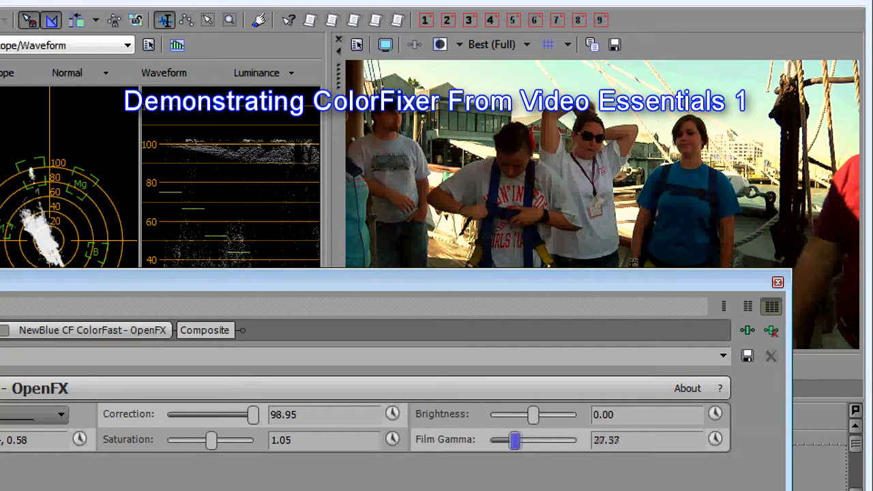
drag(515, 441, 491, 440)
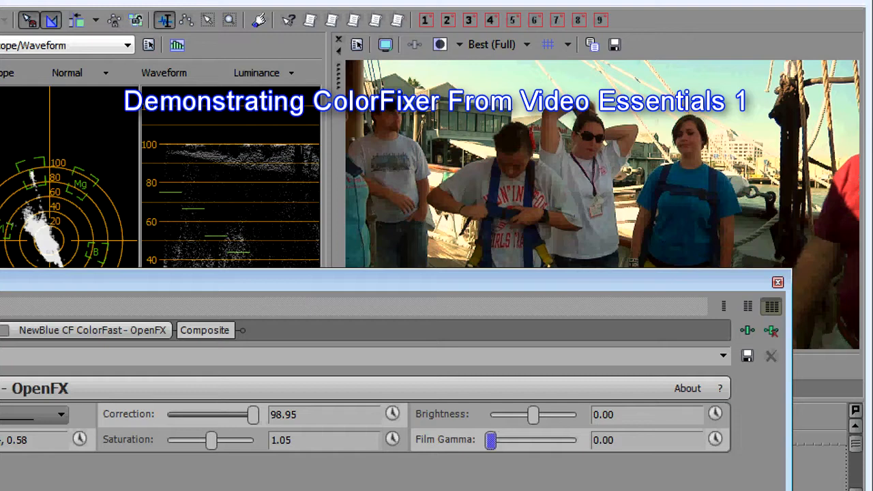
drag(491, 440, 513, 440)
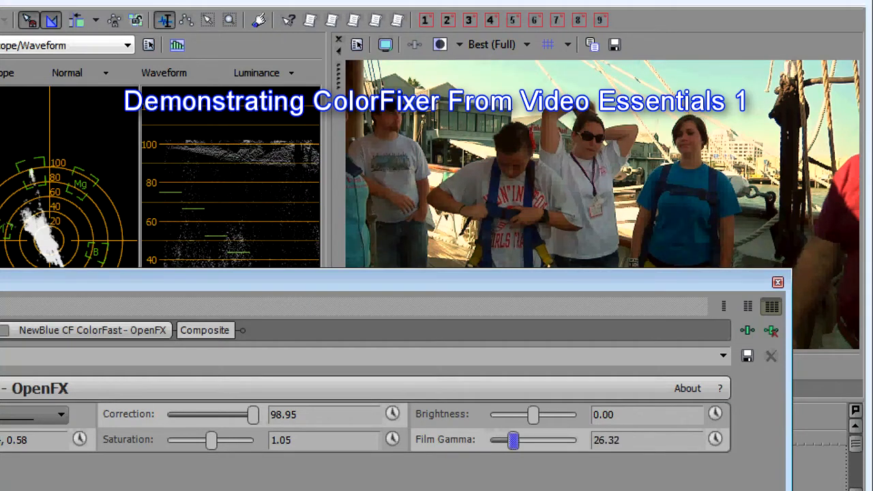
drag(514, 440, 519, 440)
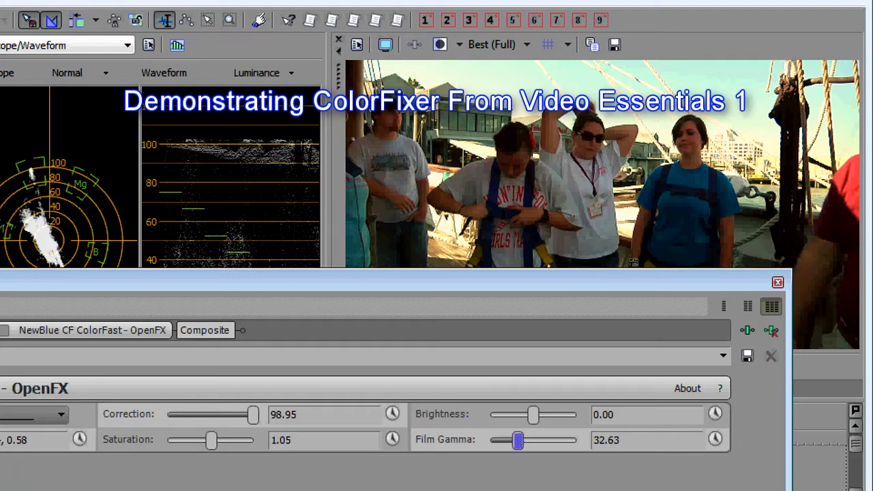
drag(515, 440, 524, 440)
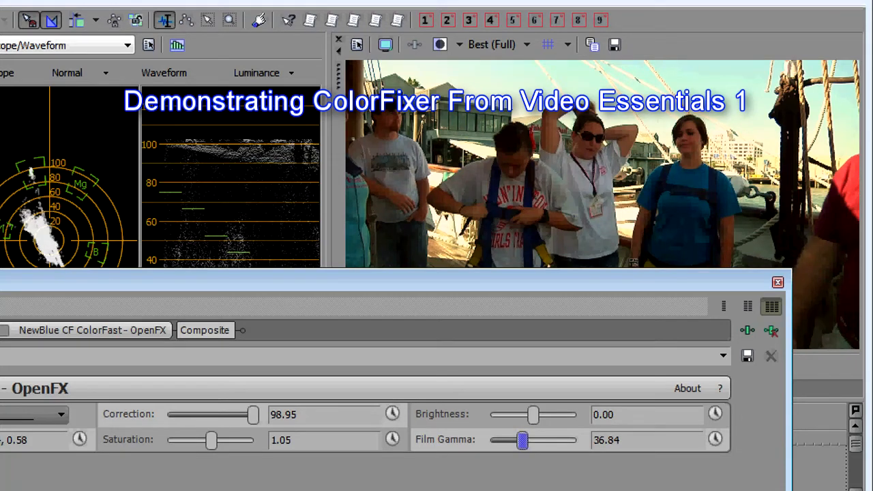
drag(534, 415, 537, 415)
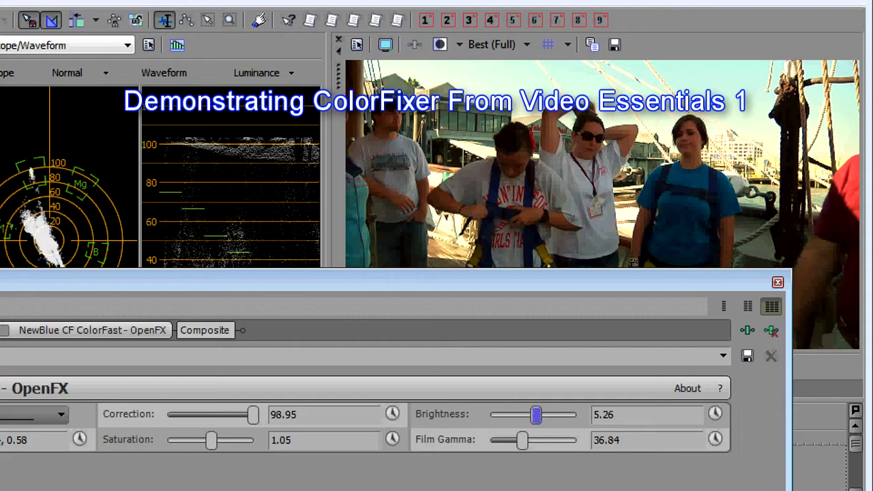
Try brighter and darker Color Fixer Plus brightness levels above and below neutral
drag(537, 415, 540, 415)
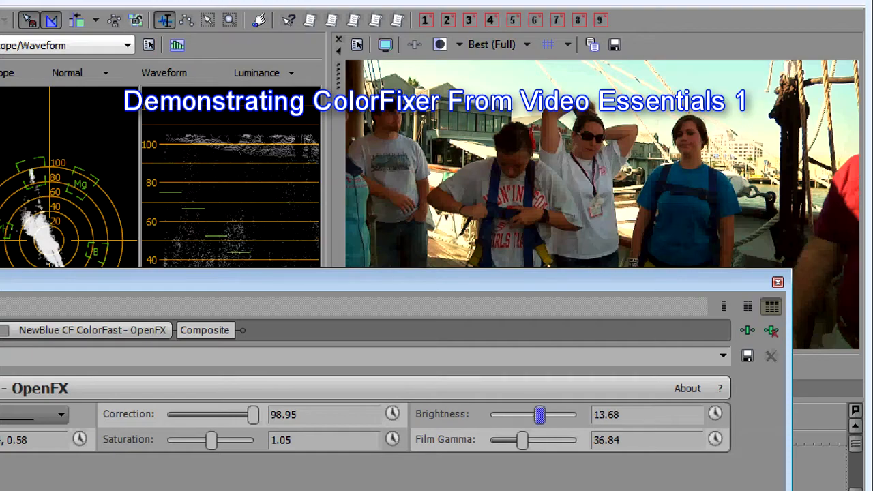
drag(541, 415, 544, 415)
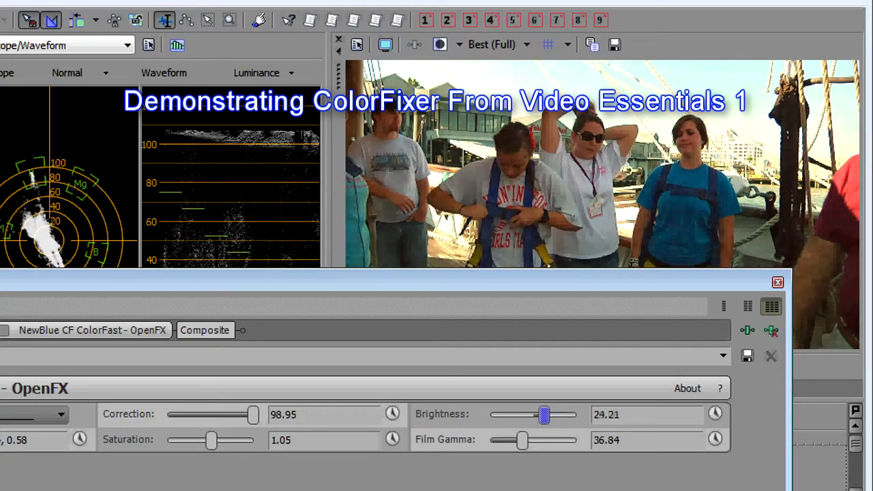
drag(544, 414, 532, 414)
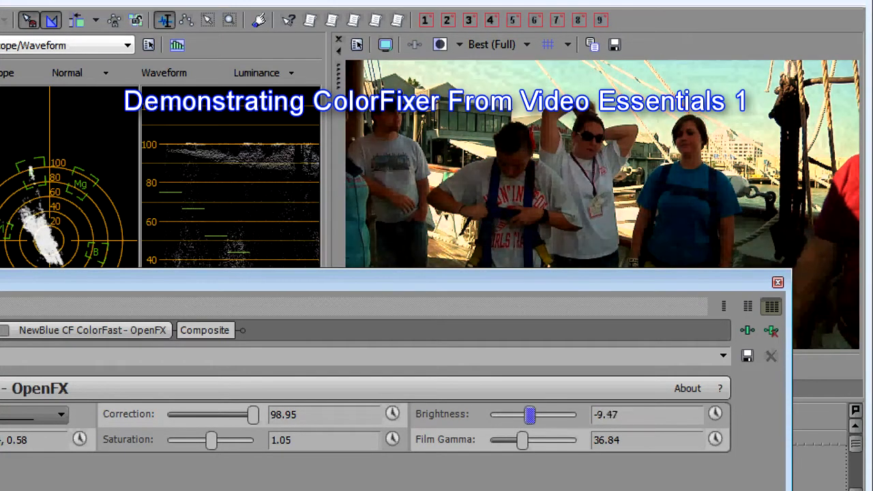
drag(525, 415, 532, 415)
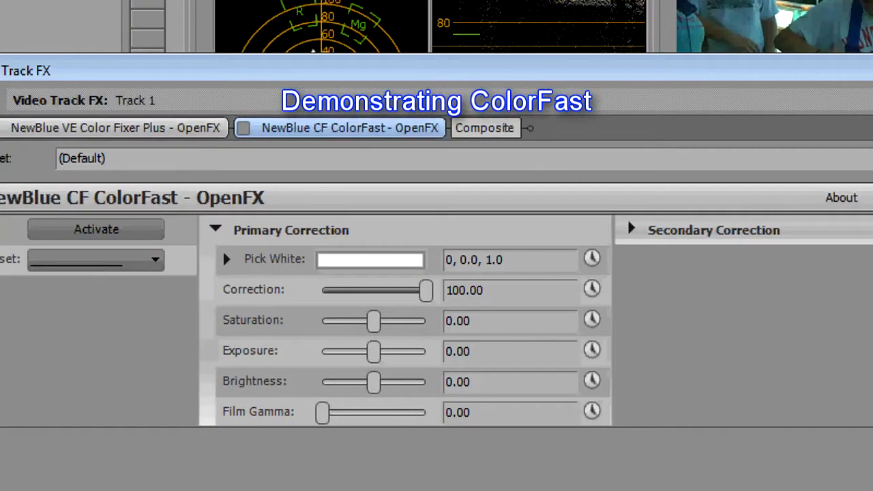
Enable NewBlue ColorFast on Track 1, toggling it off and on to compare
click(370, 259)
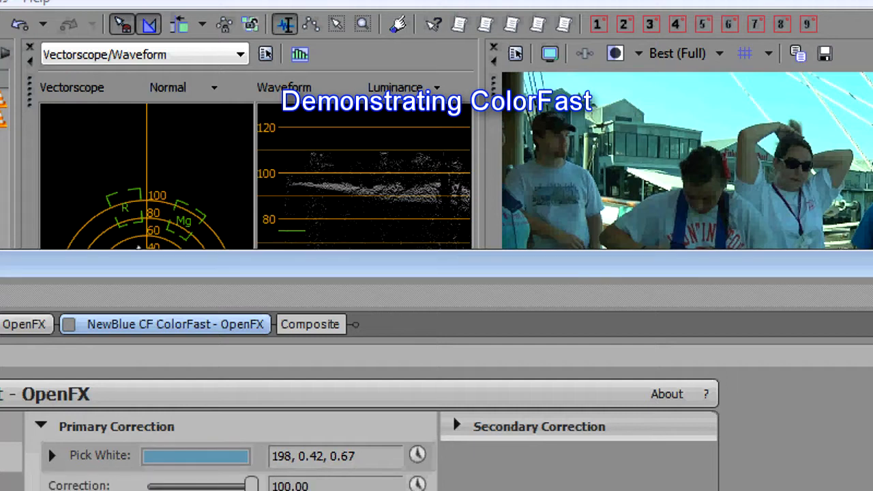
click(69, 324)
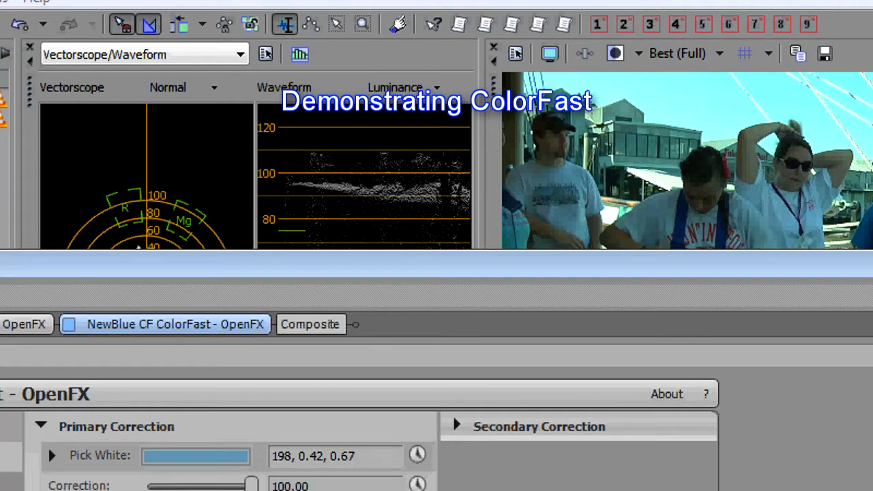
click(69, 324)
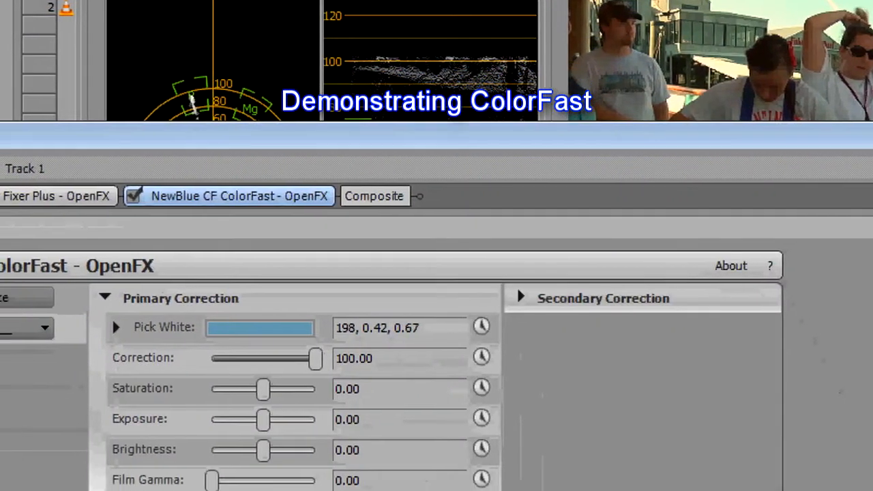
Set ColorFast saturation to 3.16, film gamma to 29.47 and brightness to 1.05
drag(264, 389, 312, 353)
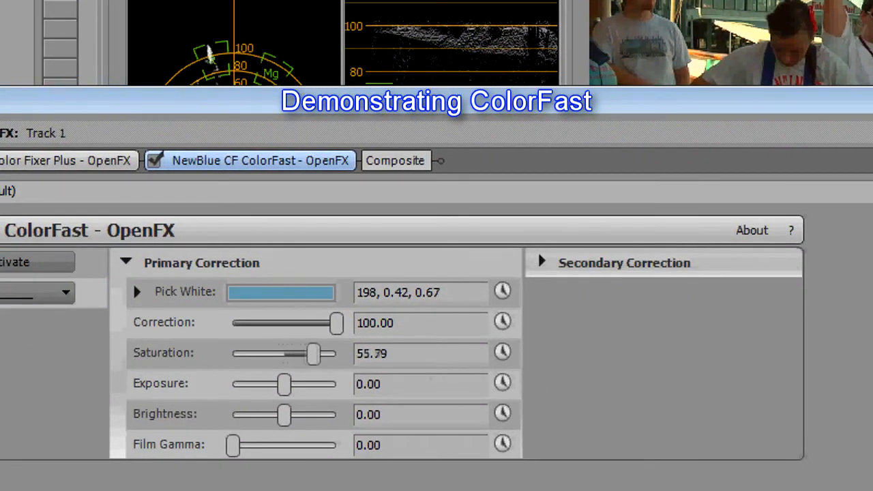
drag(312, 353, 285, 354)
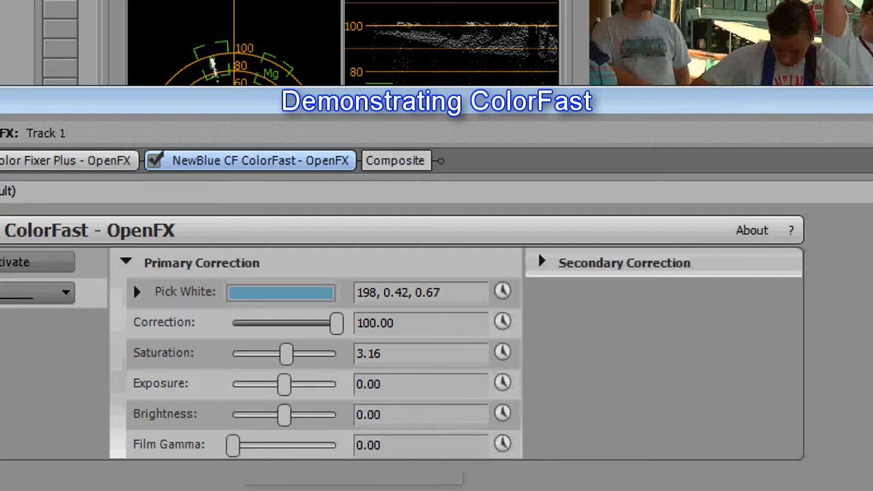
drag(233, 445, 247, 445)
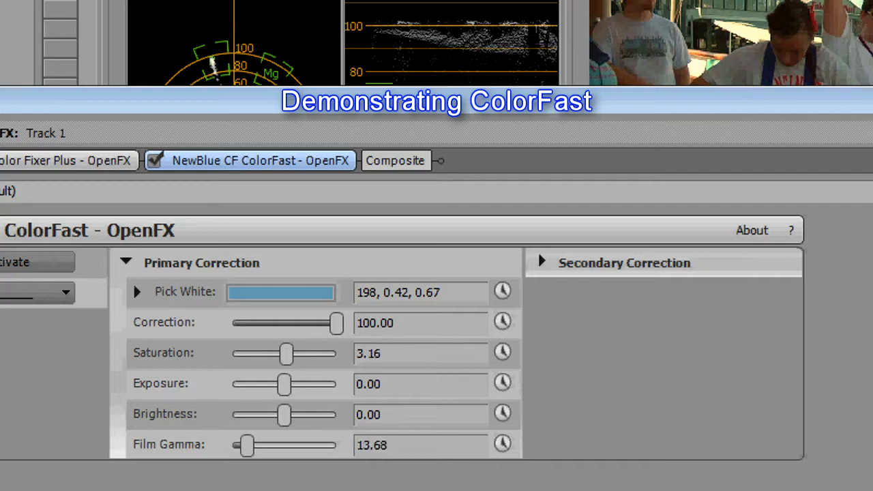
drag(246, 445, 264, 445)
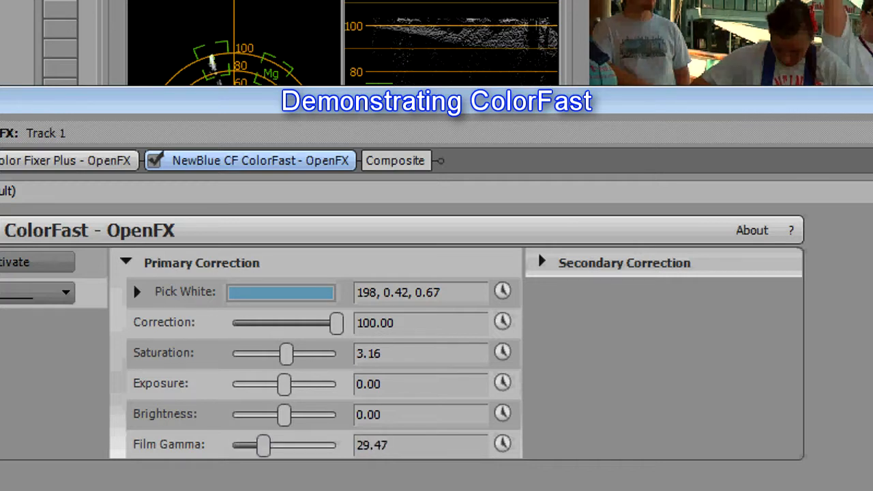
drag(283, 415, 285, 414)
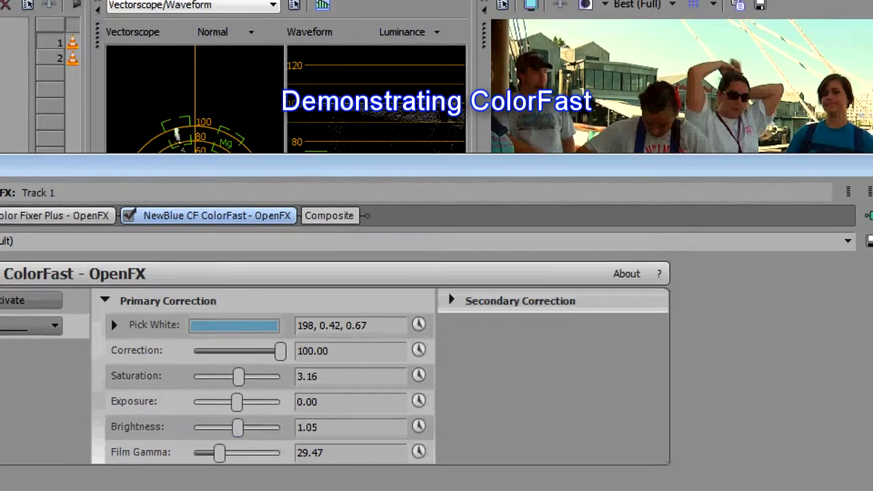
Compare high and negative exposure values, leaving ColorFast exposure at 3.16
drag(237, 402, 273, 402)
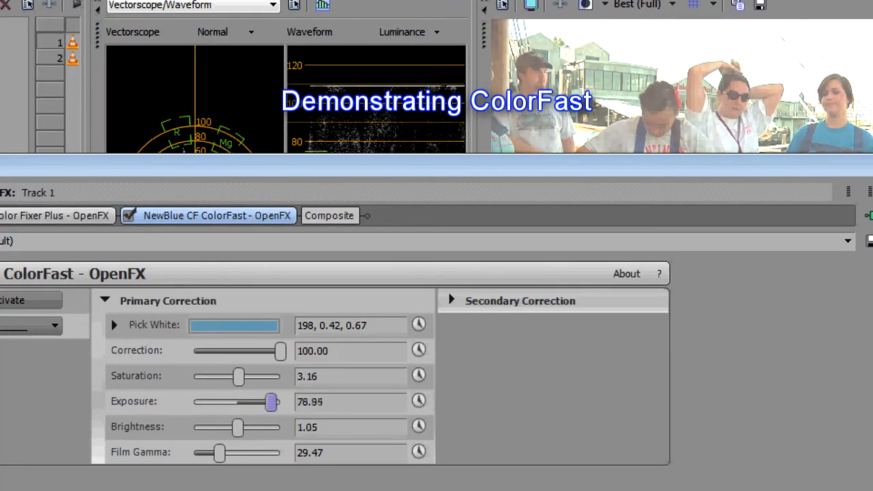
drag(270, 402, 219, 402)
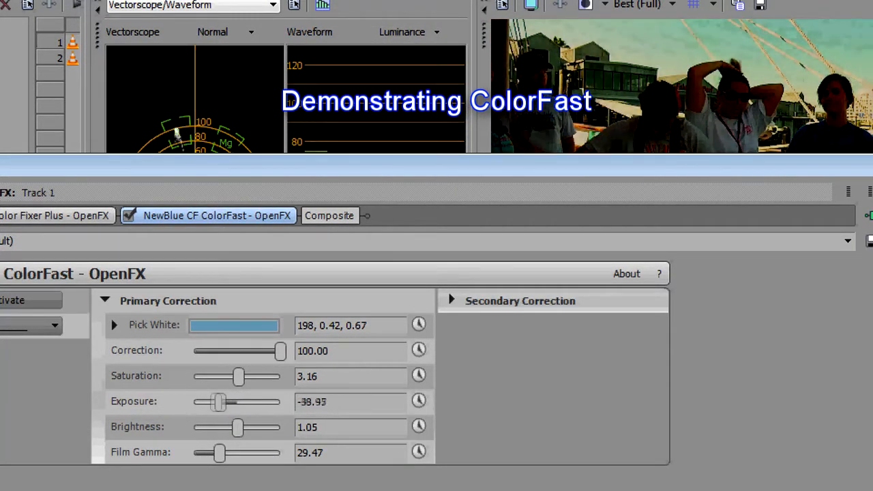
drag(217, 401, 261, 402)
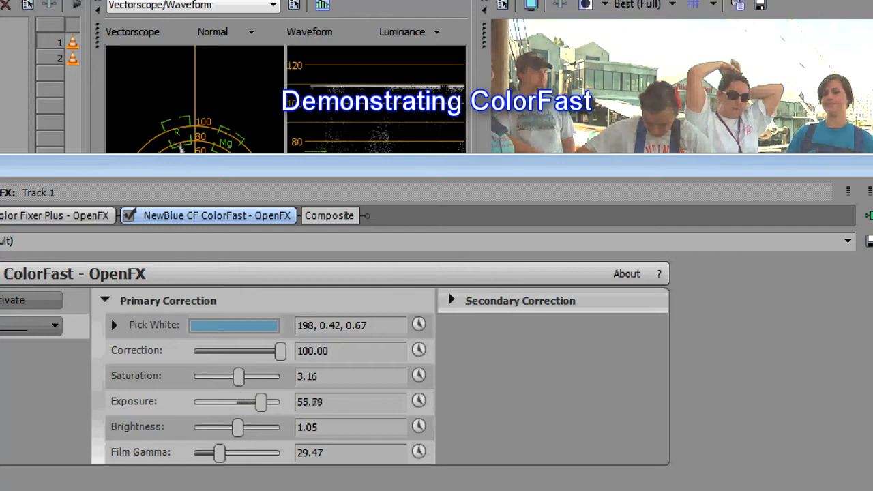
drag(262, 401, 238, 402)
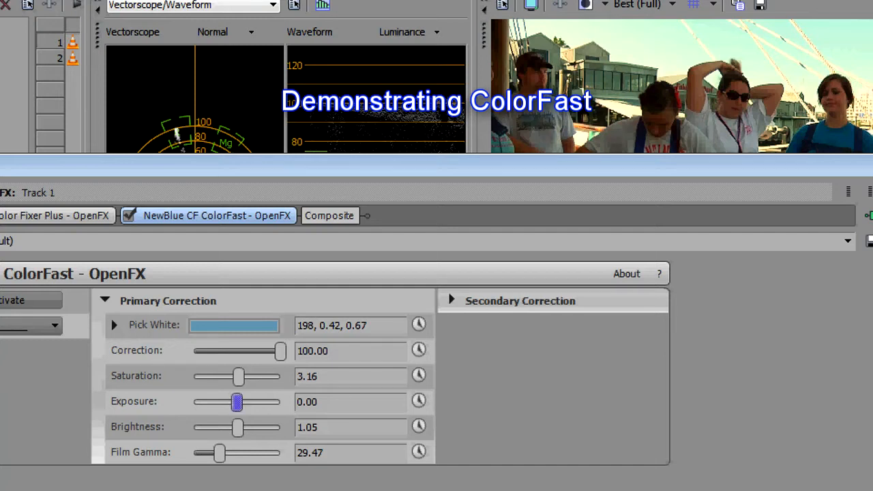
drag(238, 402, 247, 402)
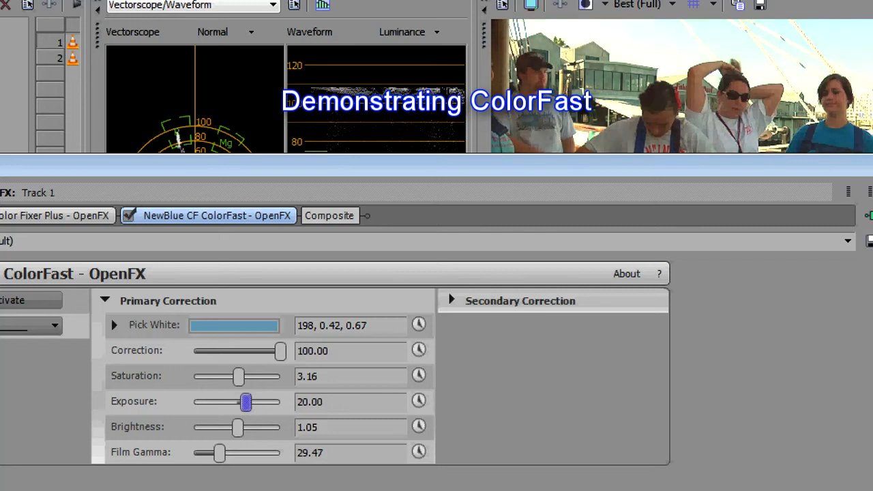
drag(247, 402, 239, 402)
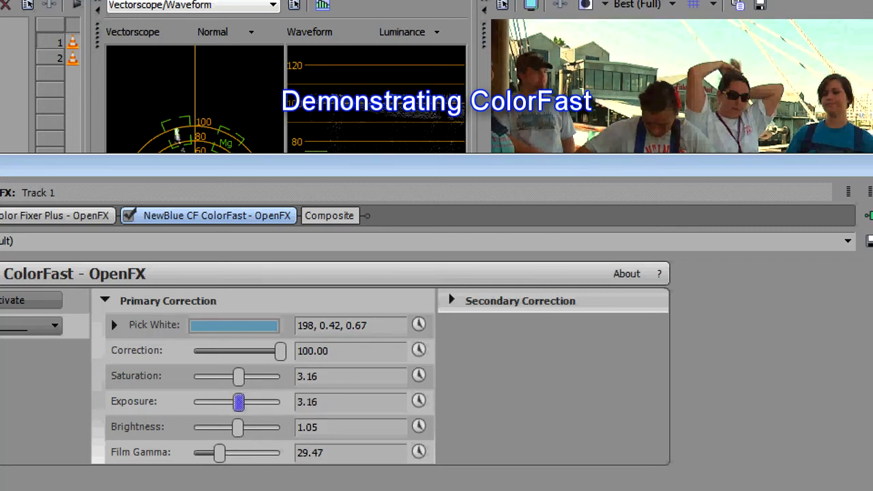
Raise ColorFast brightness to 45.26 after trying 36.84 and 9.47
drag(237, 428, 253, 427)
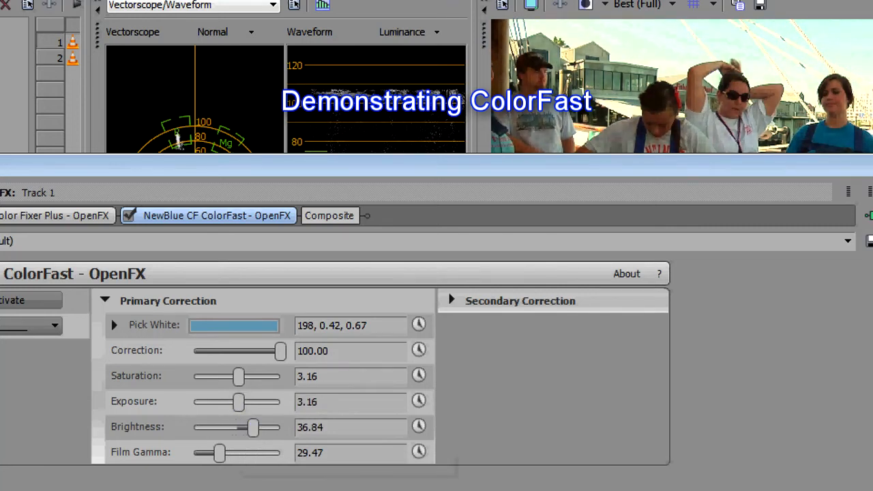
drag(253, 427, 232, 427)
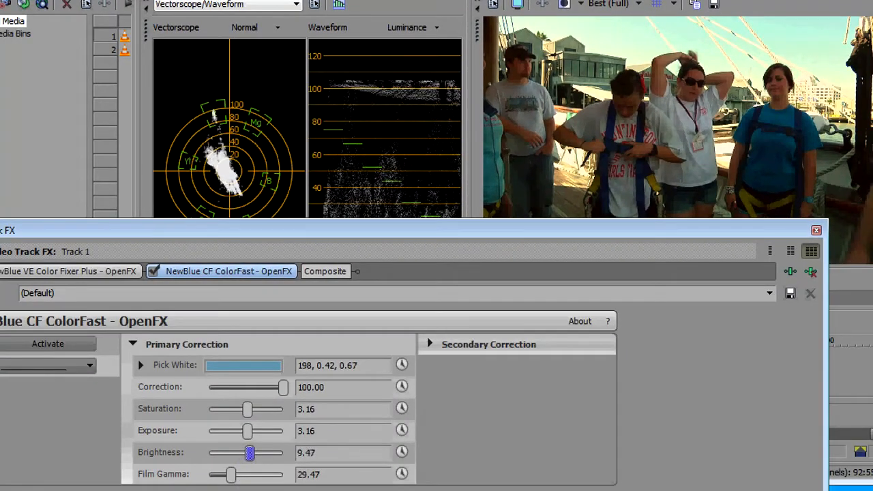
drag(250, 453, 262, 452)
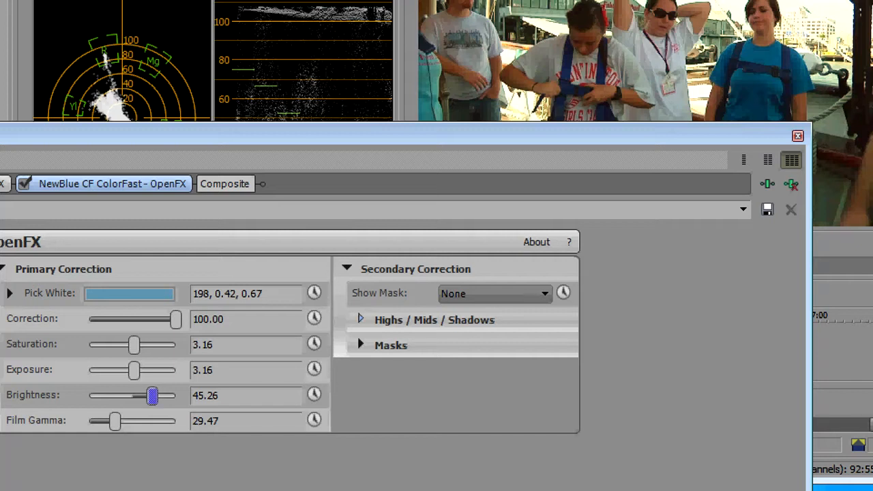
Expand Highs / Mids / Shadows and list the Show Mask preview options
click(360, 320)
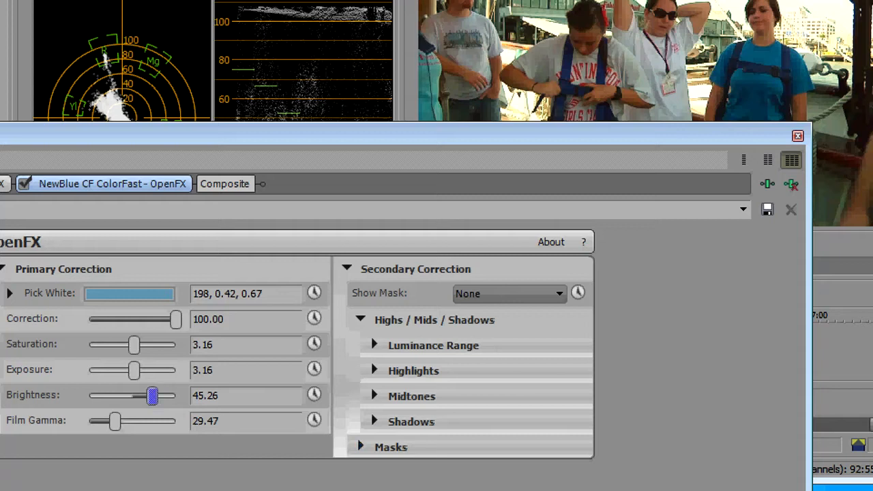
click(508, 293)
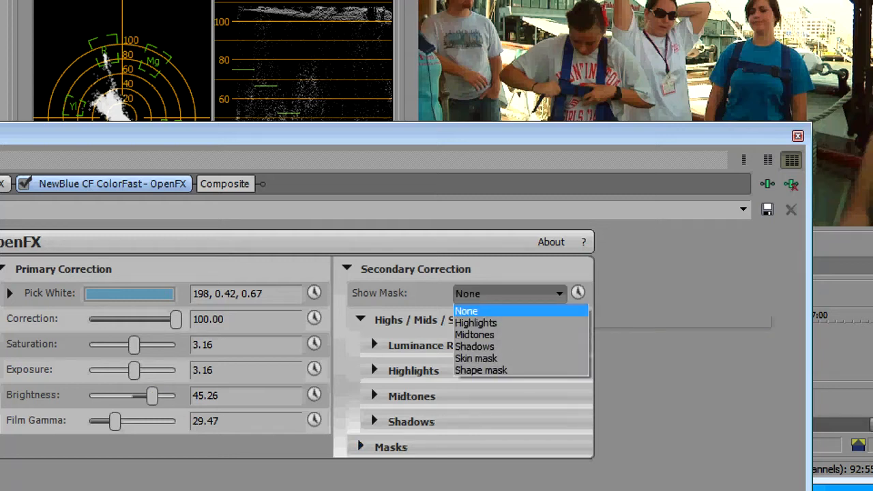
mouse_move(476, 322)
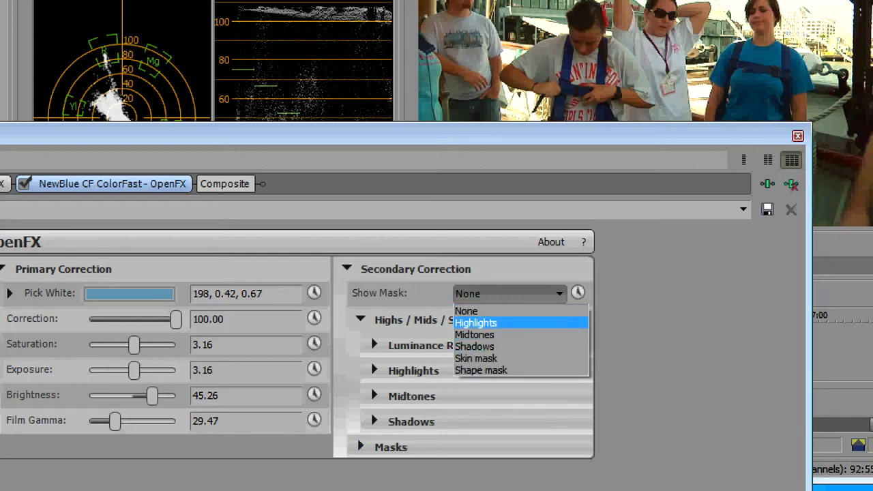
mouse_move(481, 370)
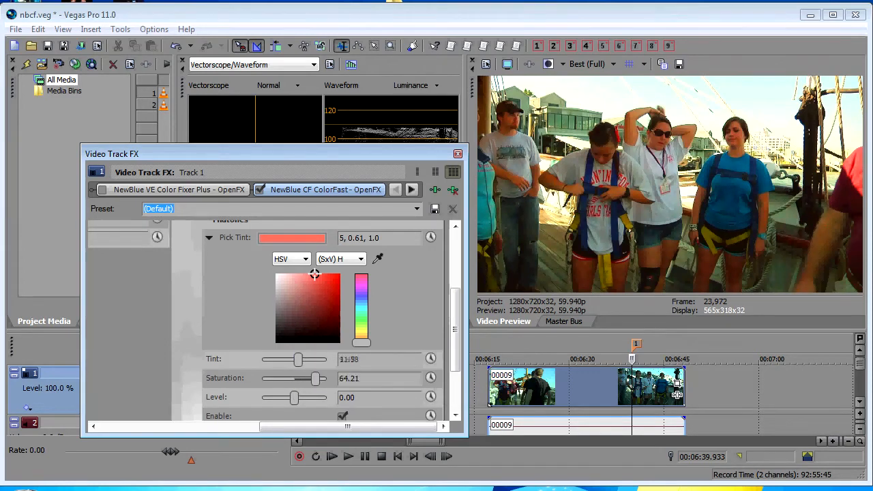
Tone the red midtone tint strength down to 5.26
drag(298, 360, 312, 360)
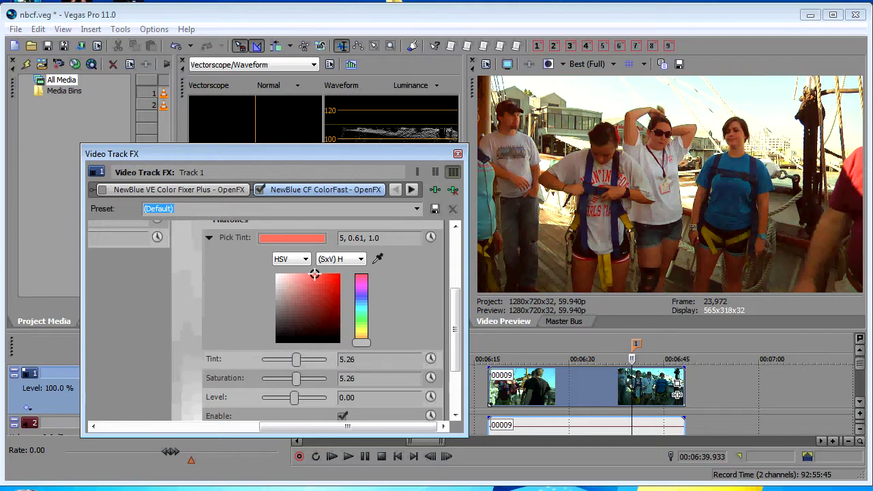
scroll(down, 3)
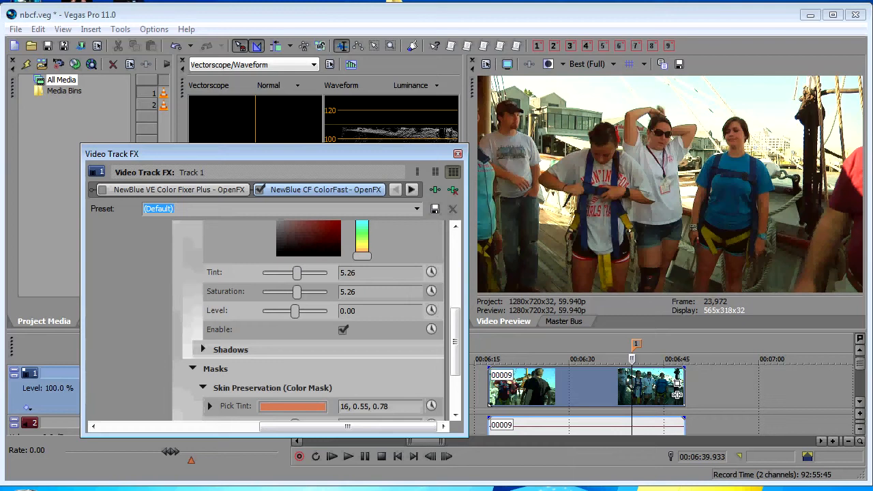
Sample a skin tone, enable Skin Preservation, and push midtone tint and saturation to 100
scroll(down, 3)
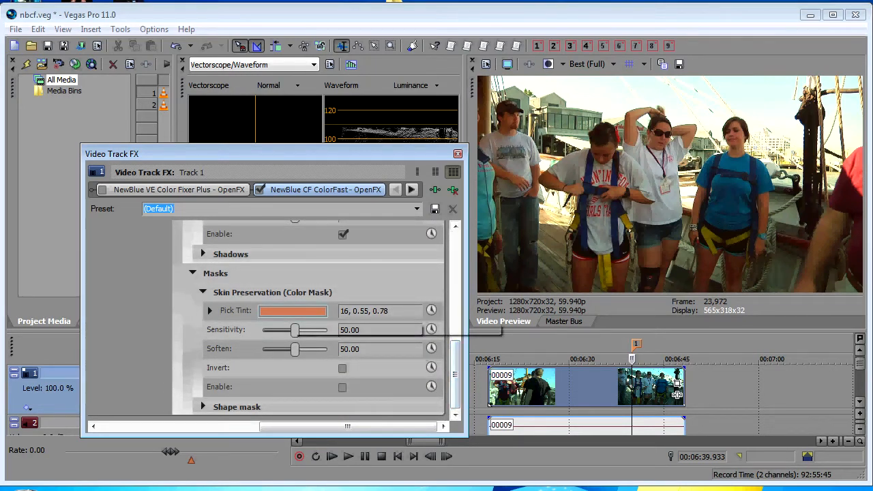
click(293, 311)
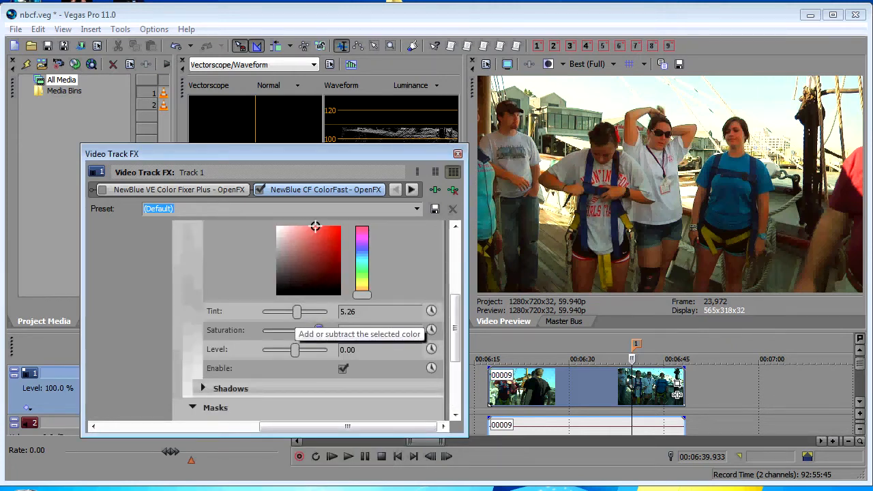
drag(297, 312, 316, 312)
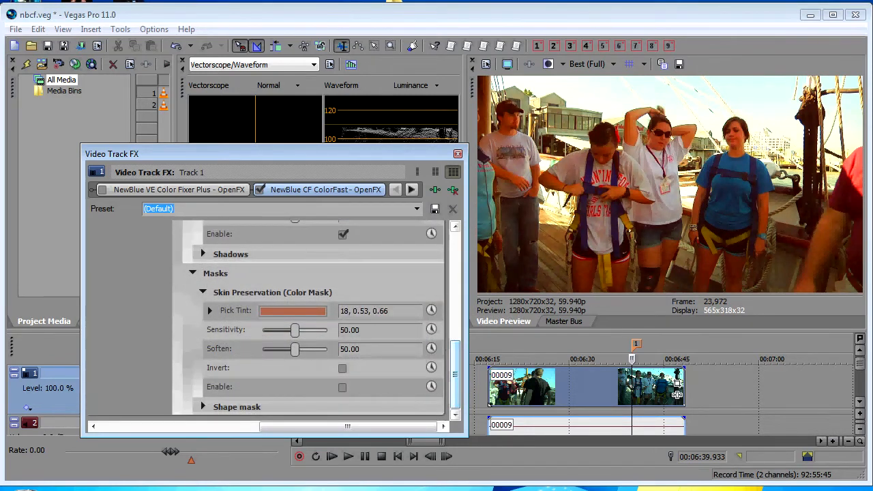
click(342, 387)
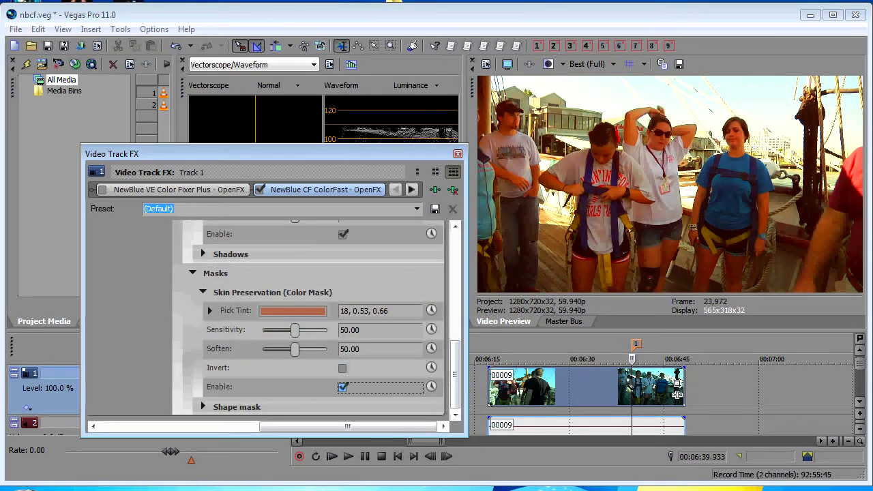
click(342, 386)
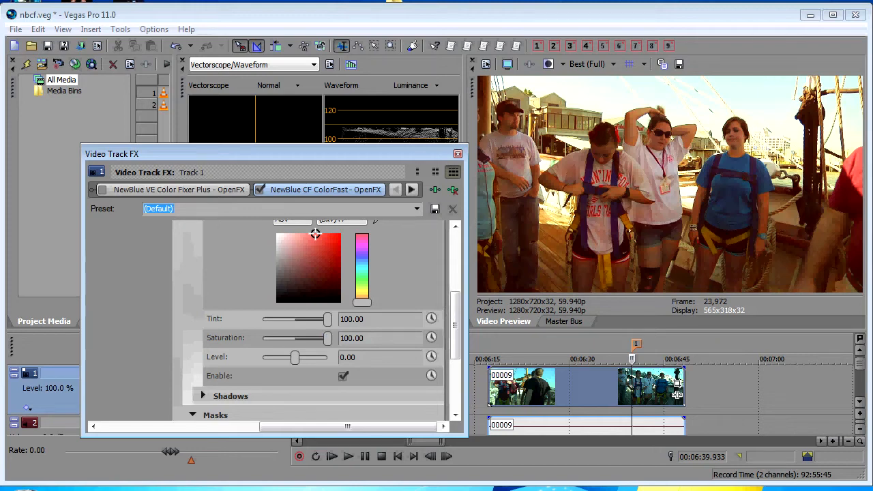
Toggle the Midtones Enable checkbox off and on to compare the red tint, leaving it enabled
click(343, 376)
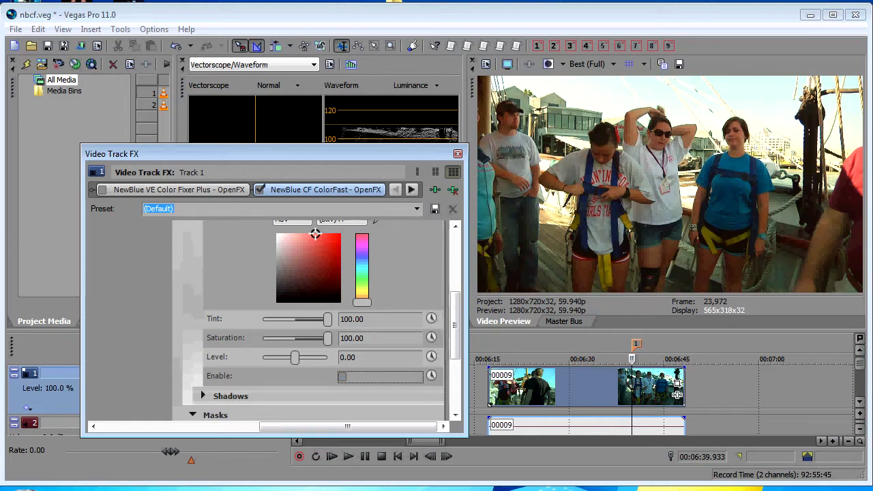
click(342, 376)
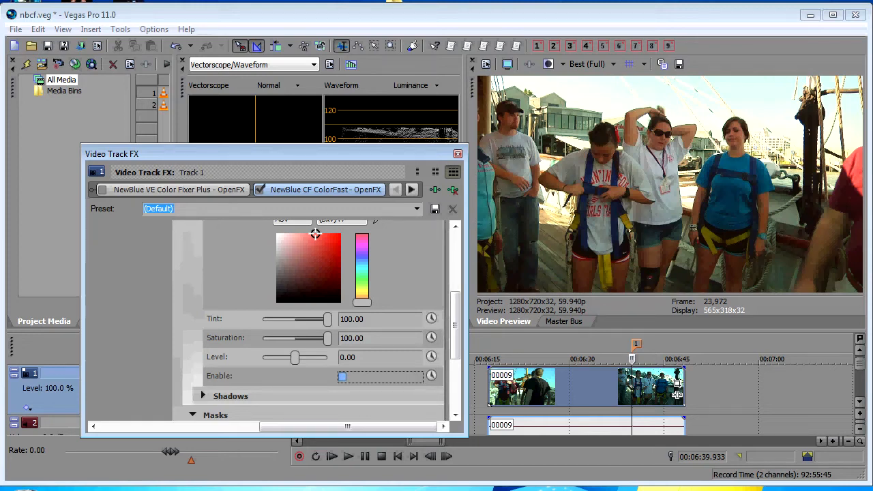
click(343, 376)
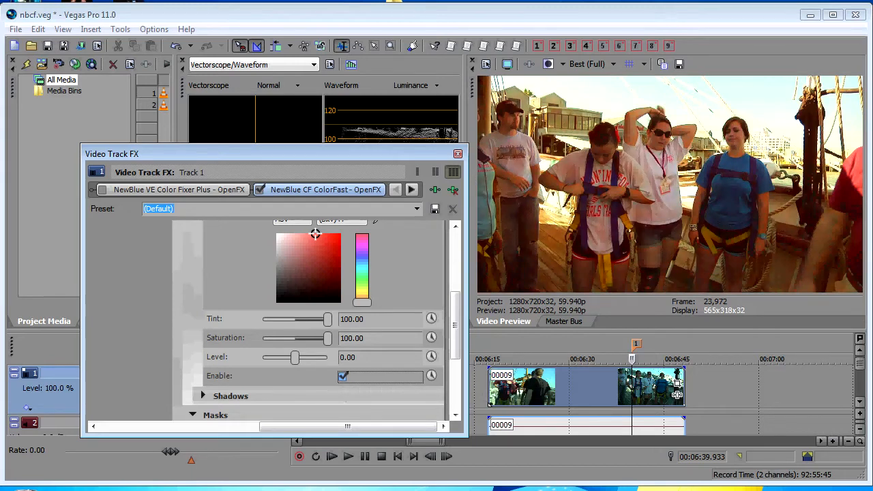
click(343, 376)
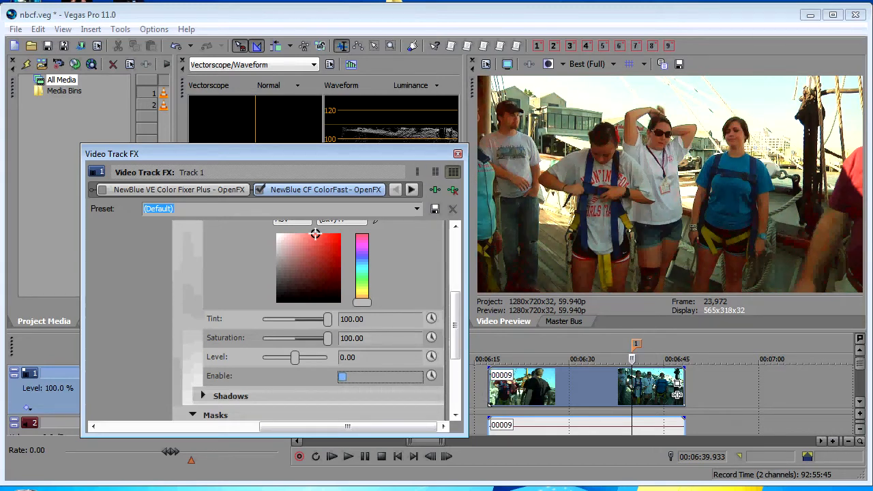
click(343, 376)
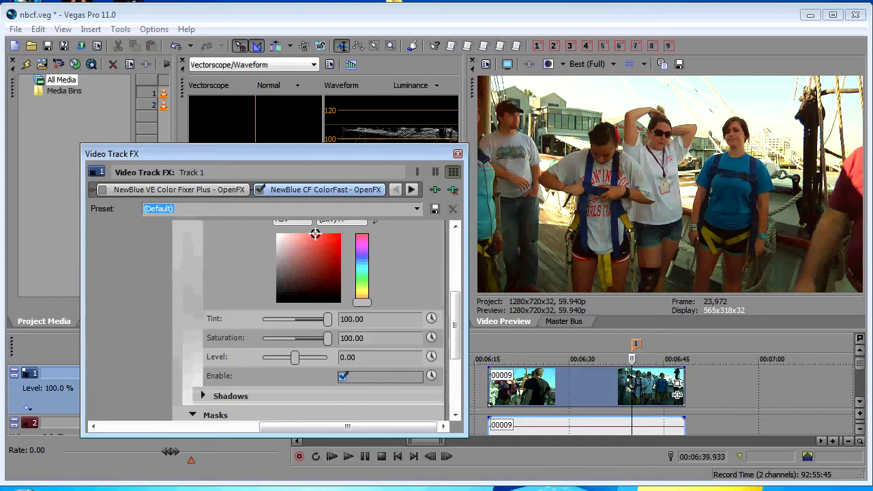
click(343, 376)
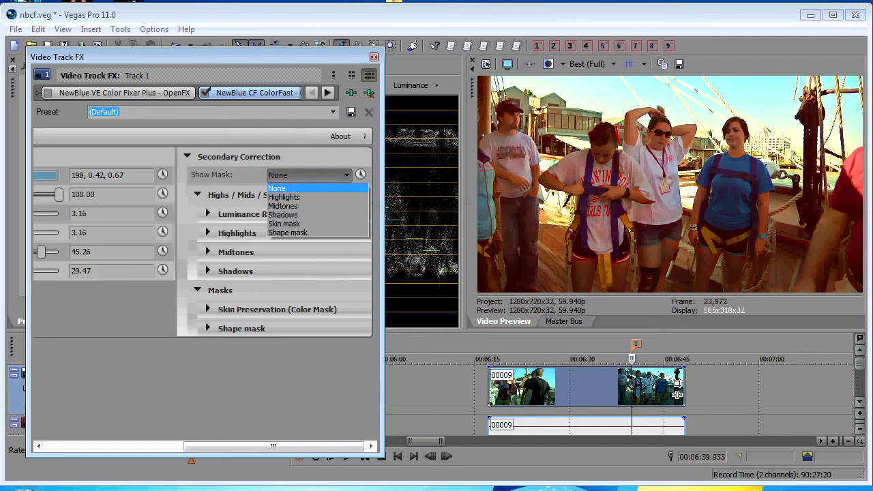
Preview the Highlights, Midtones and Shadows masks in turn via Show Mask
click(284, 197)
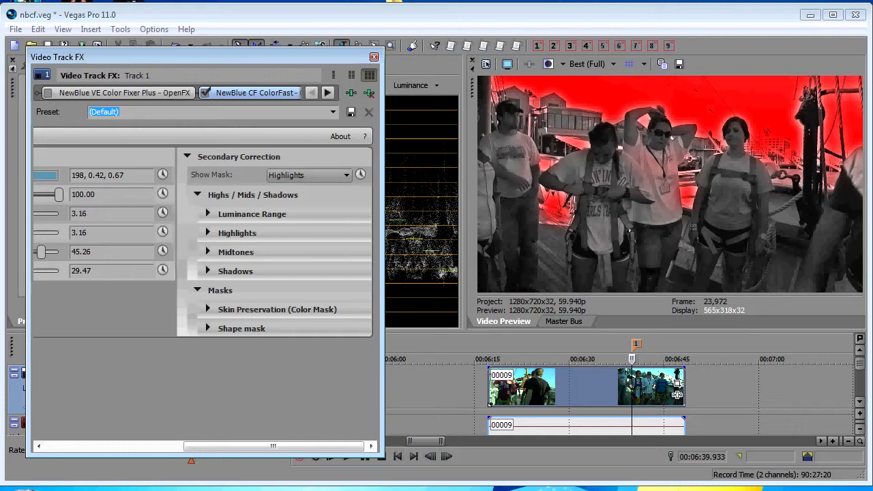
click(308, 175)
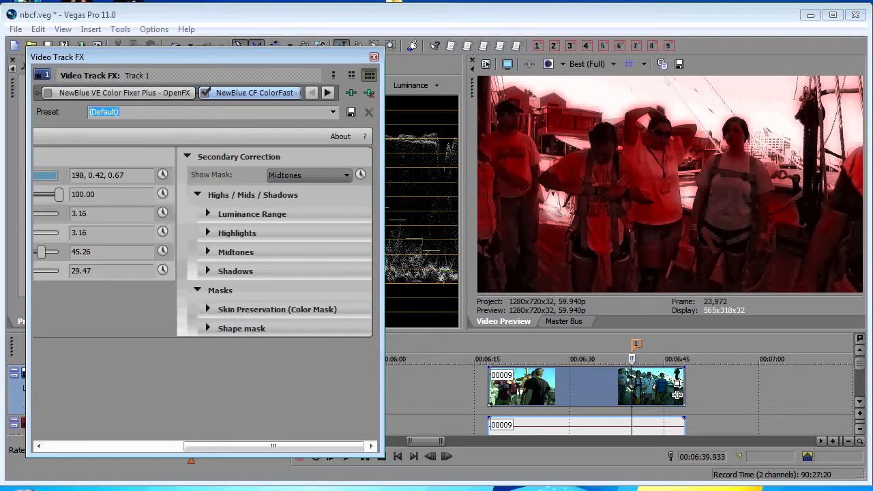
click(308, 175)
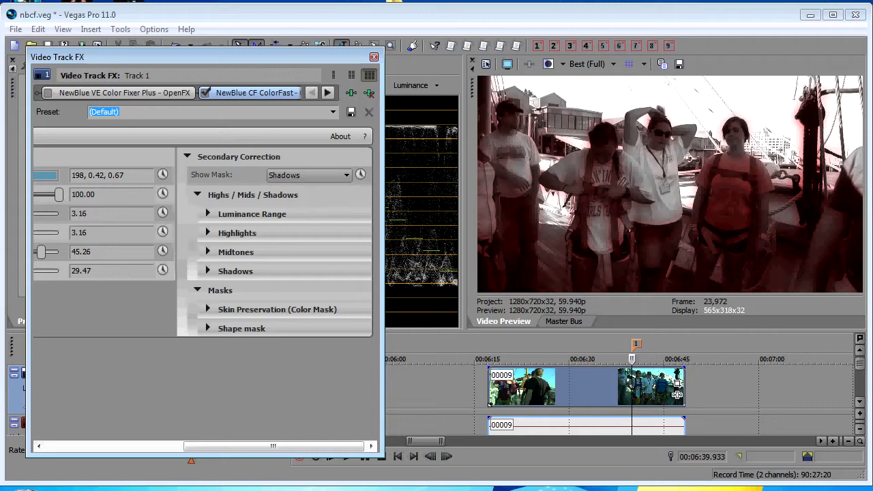
click(309, 175)
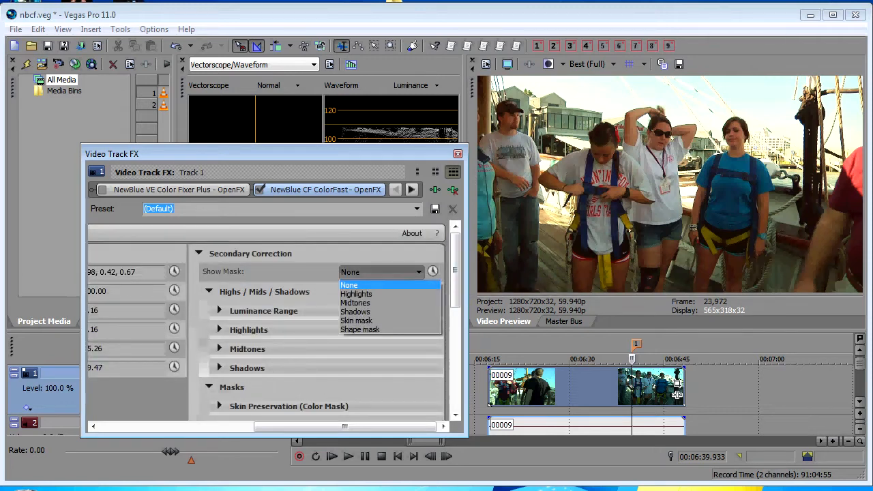
mouse_move(360, 330)
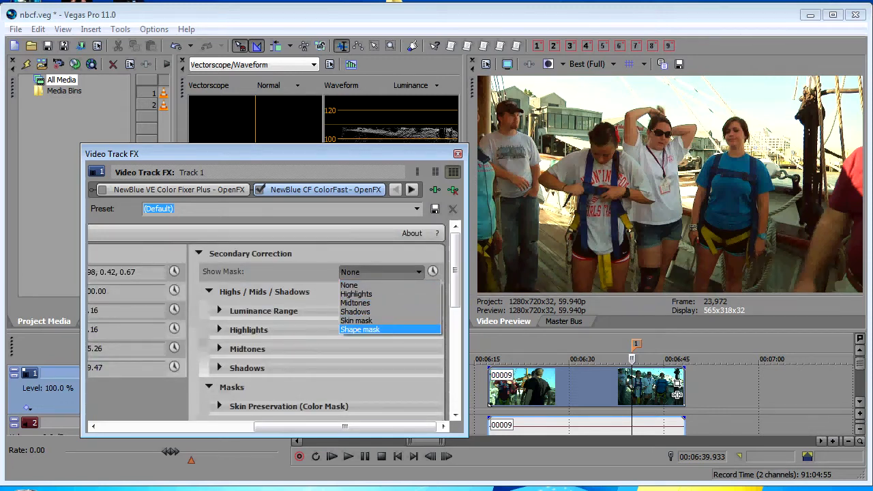
Preview the shape mask and try an elliptical Curve before returning it to rectangular
click(360, 330)
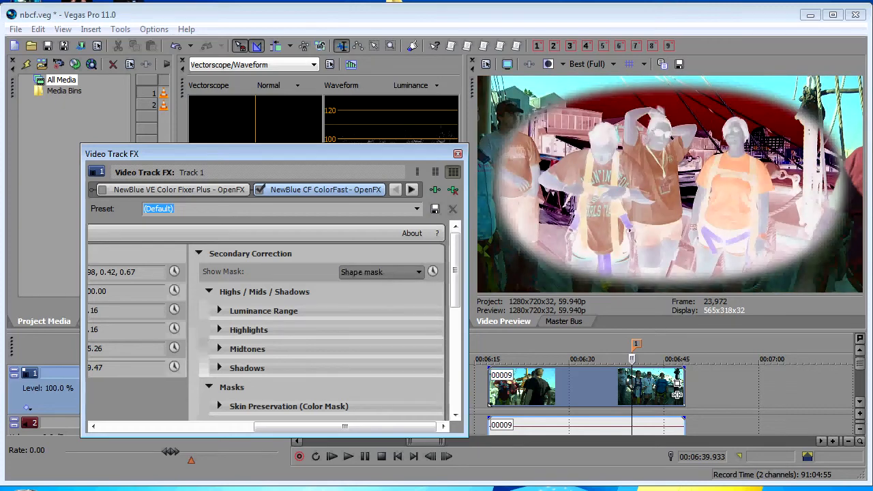
scroll(down, 3)
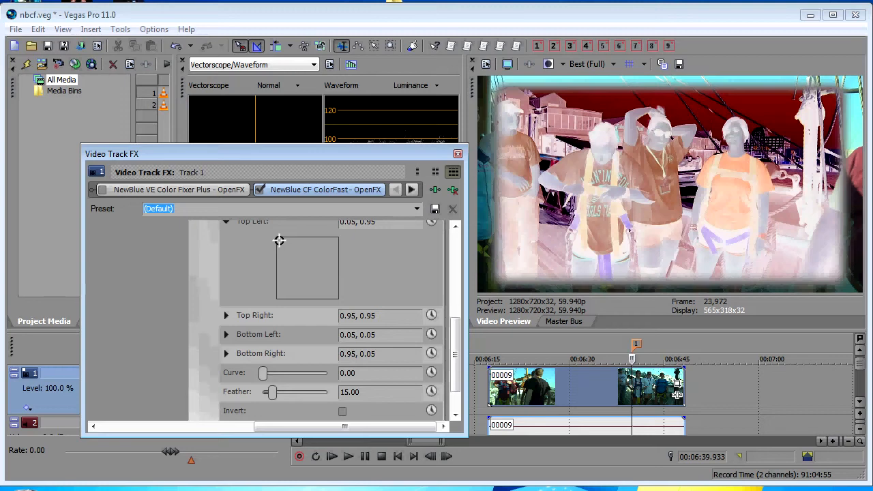
drag(262, 373, 331, 374)
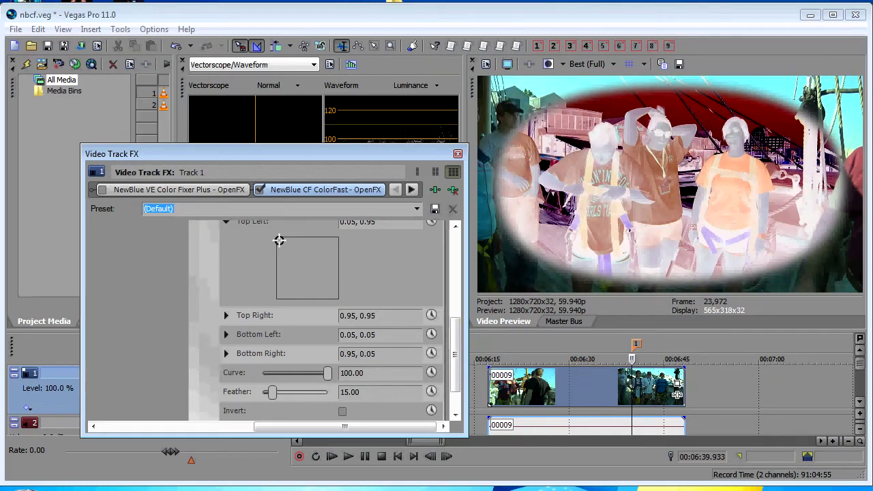
drag(335, 373, 263, 373)
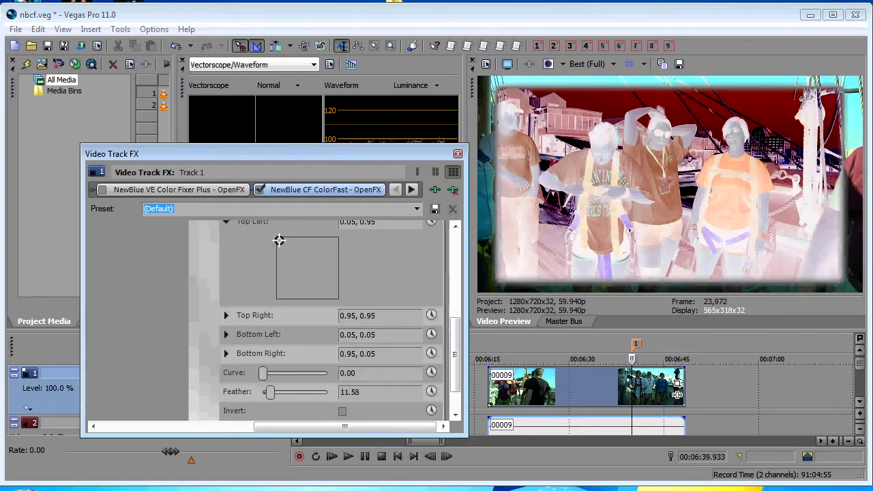
Adjust the shape mask's Feather edge and set Show Mask back to None
drag(271, 392, 262, 392)
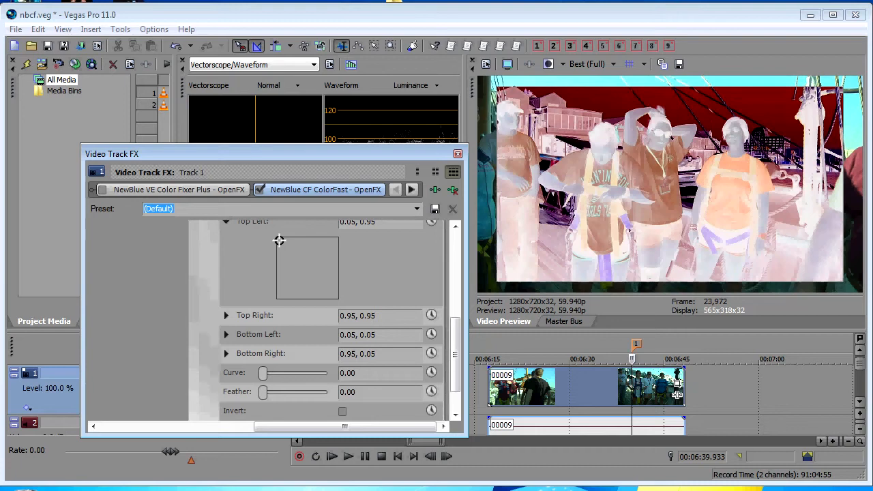
drag(262, 392, 267, 392)
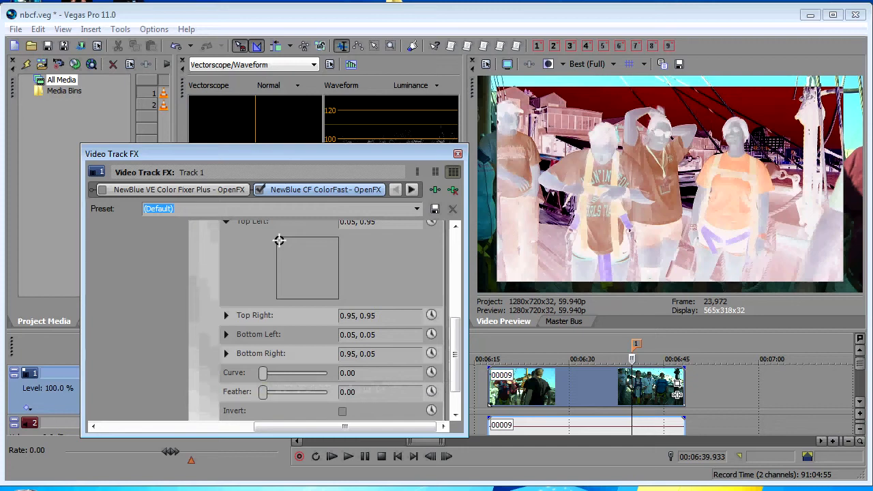
scroll(down, 3)
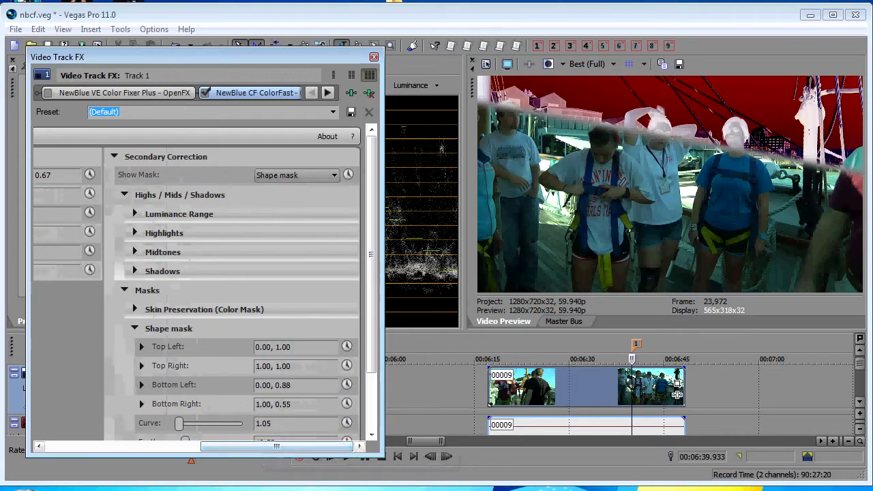
click(296, 174)
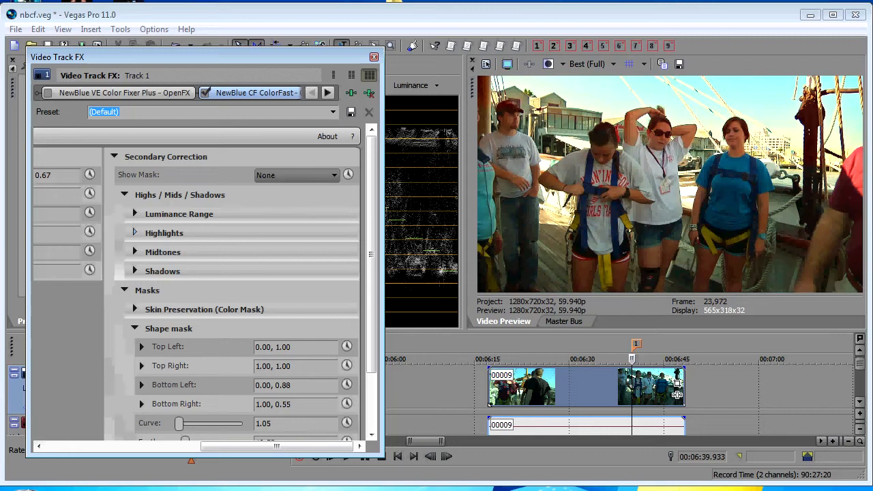
Pick a deeper blue highlight tint (196, 0.83, 0.47) and lower tint to 9.47, saturation 5.26
click(165, 233)
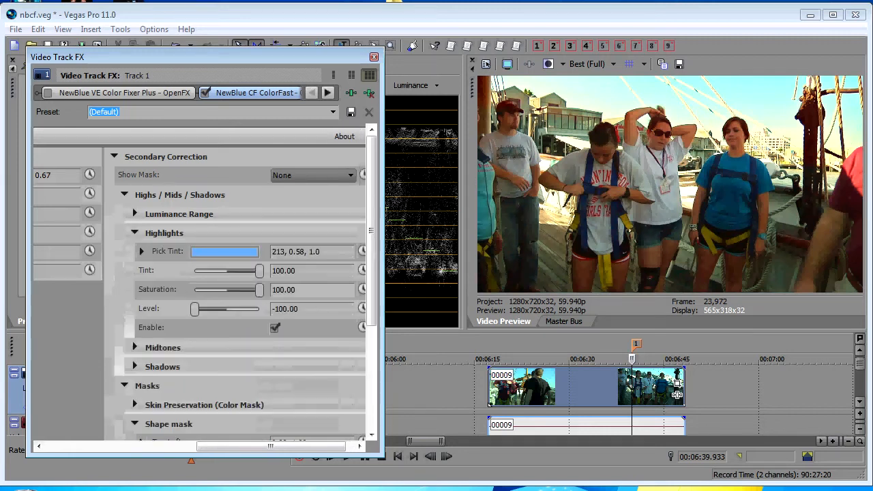
click(225, 251)
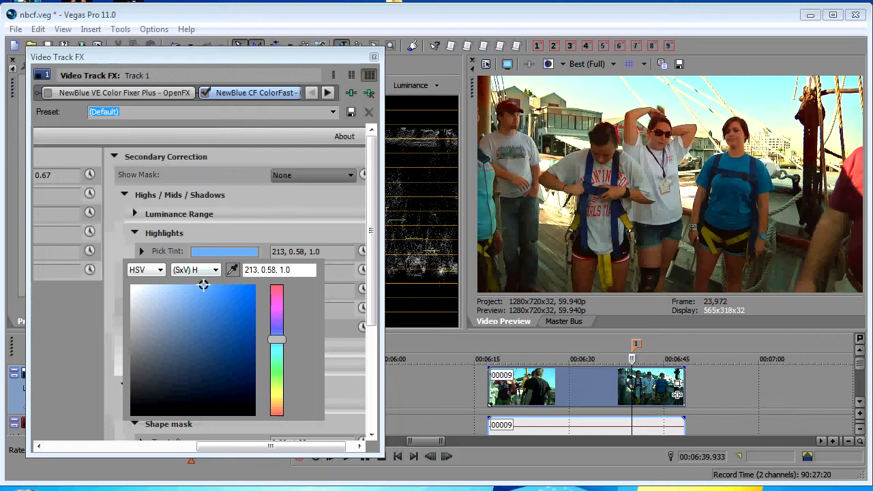
drag(203, 285, 233, 354)
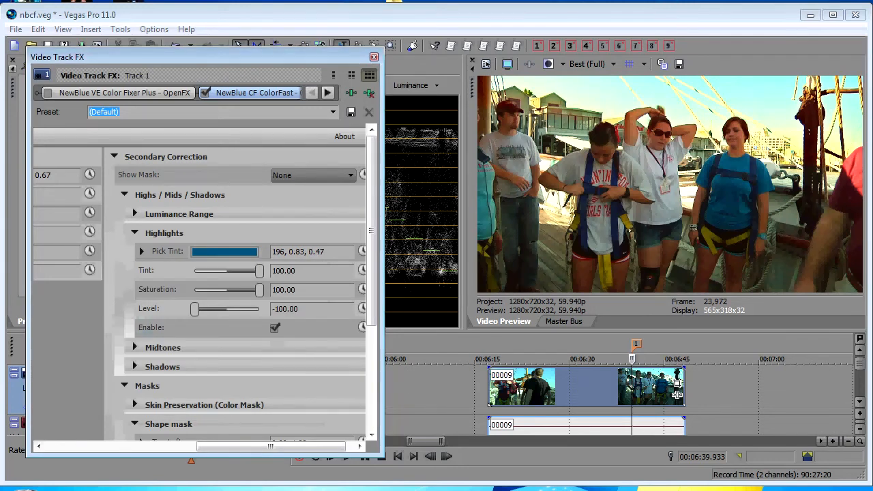
drag(281, 271, 230, 271)
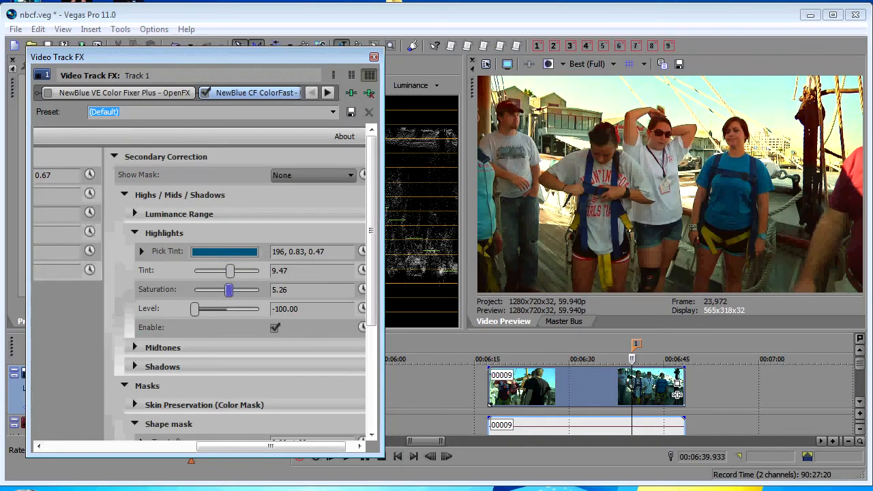
scroll(down, 3)
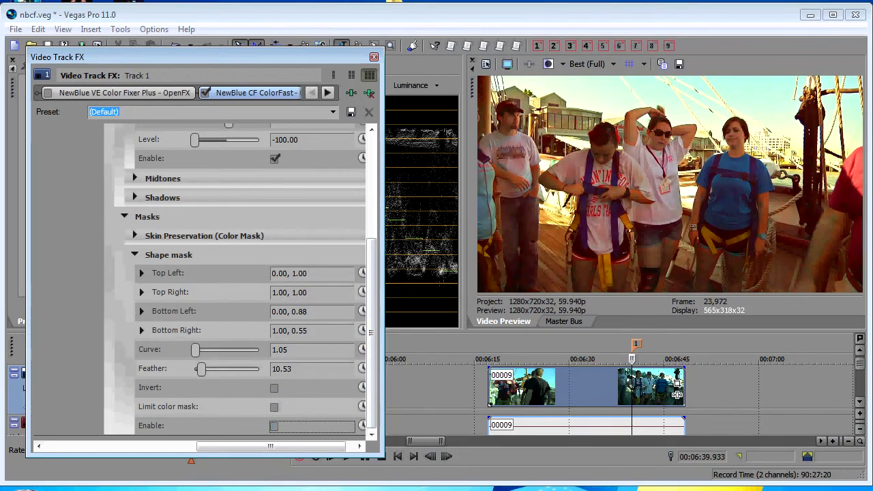
Restore highlight Tint and Saturation to 100 and enable the Shape mask
click(275, 426)
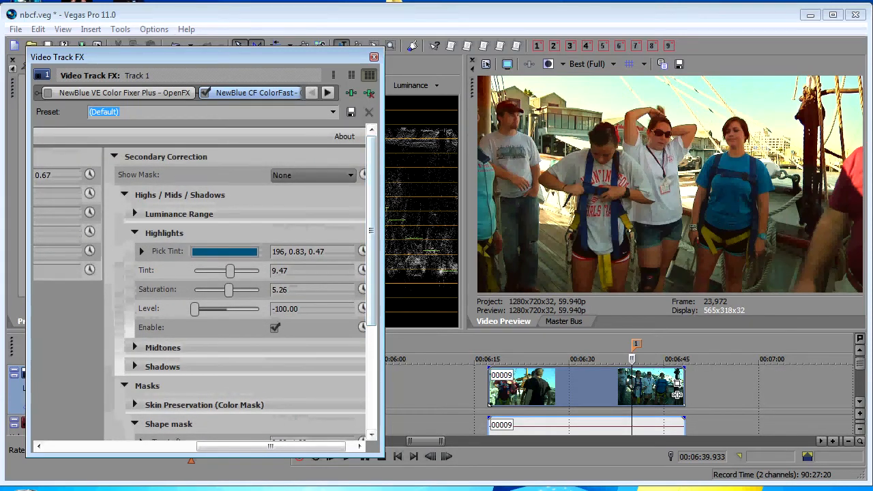
drag(229, 290, 259, 290)
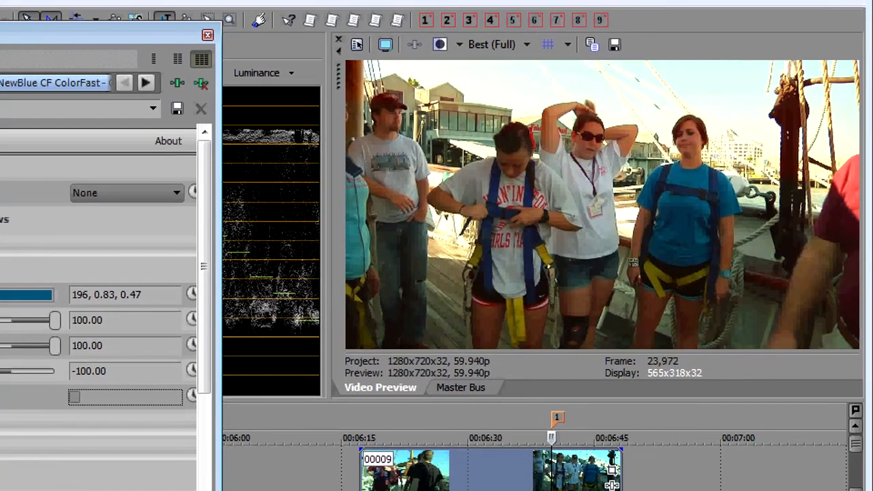
mouse_move(75, 396)
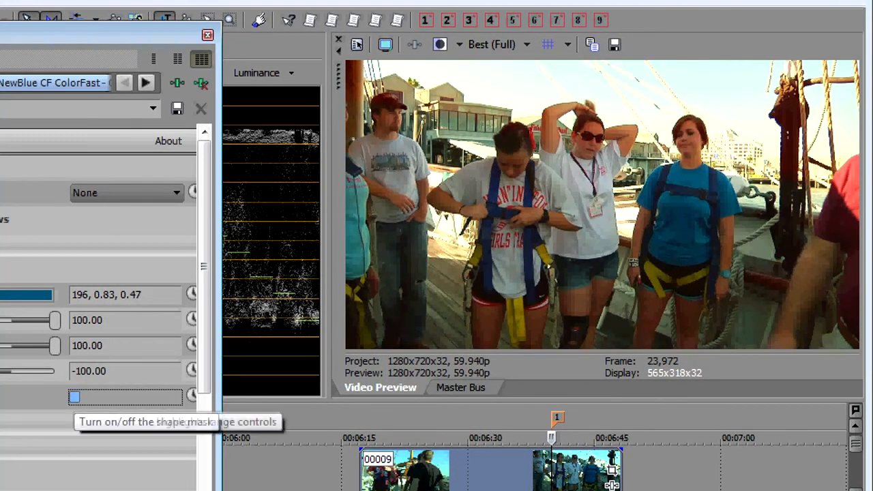
click(75, 396)
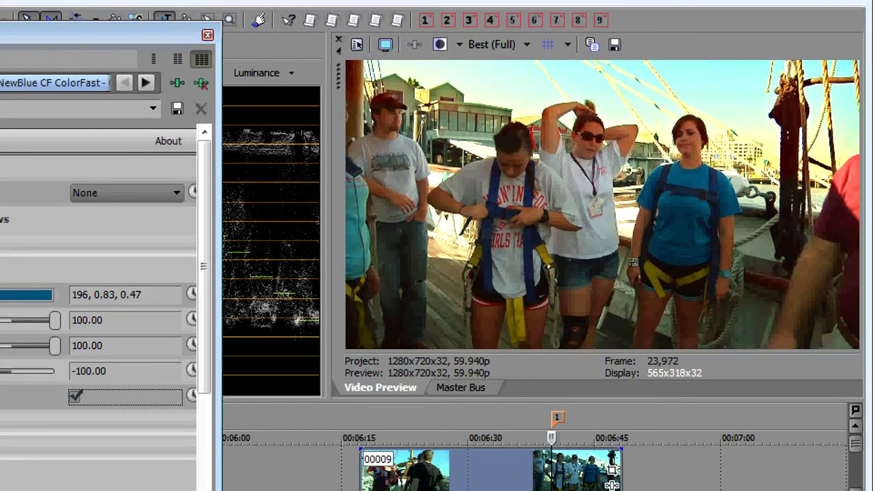